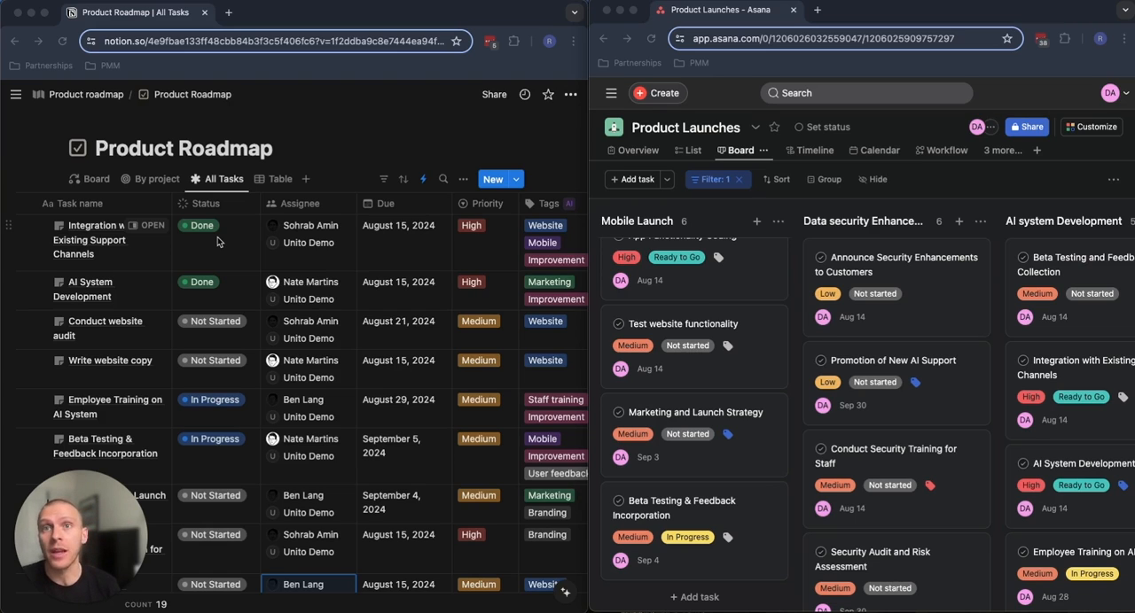
{"action": "mouse_move", "coordinate": [217, 241]}
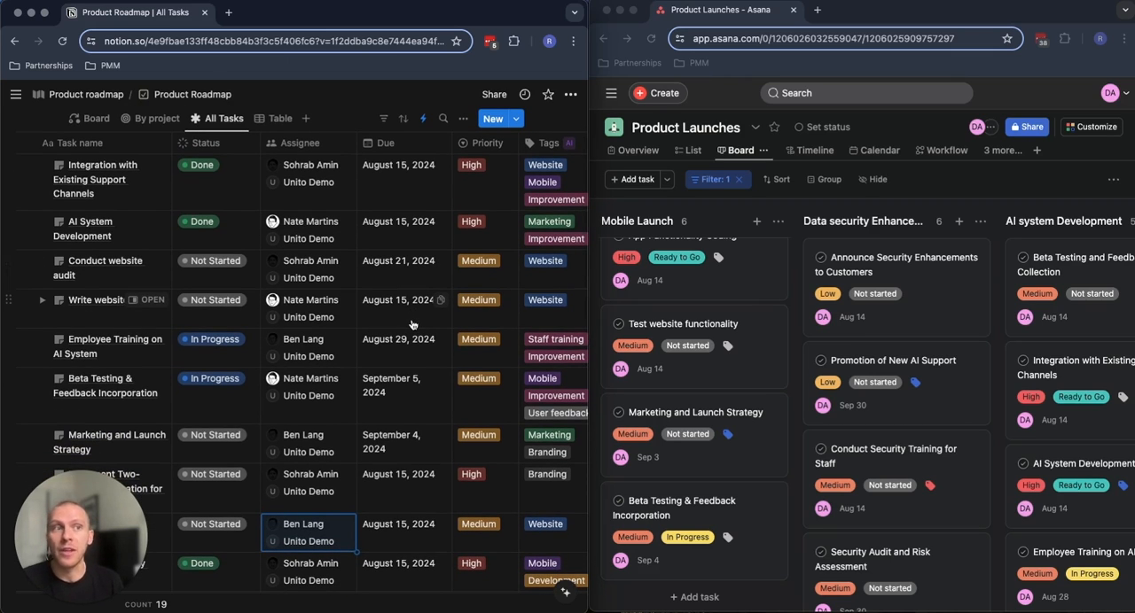
{"action": "mouse_move", "coordinate": [896, 337]}
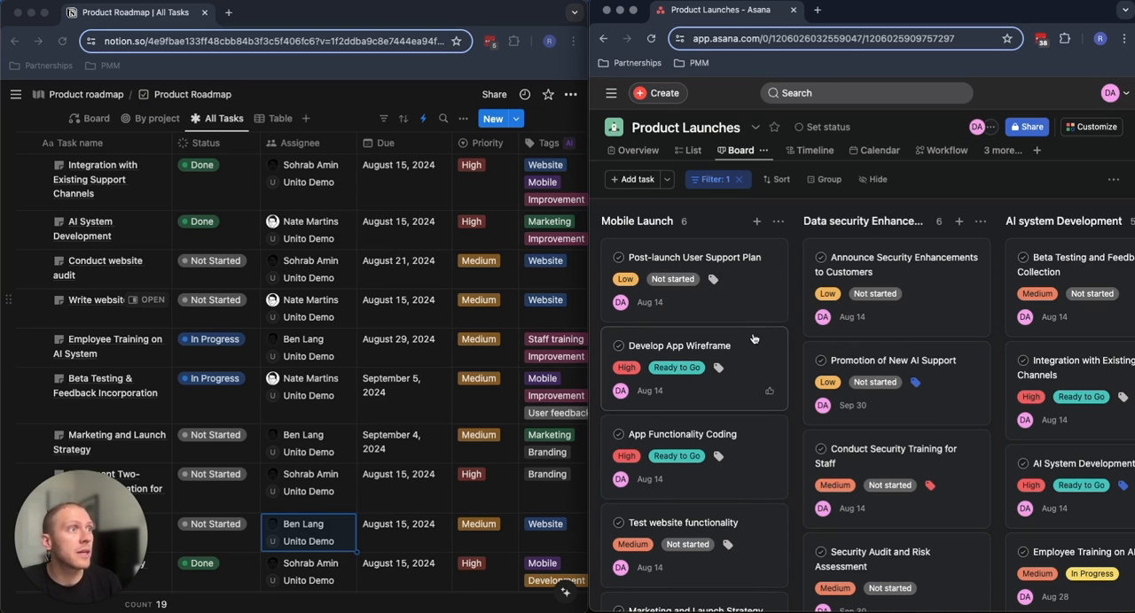
Give Notion's New Gen AI Feature a September 27, 2024 due date, High priority, and Metrics tag
{"action": "scroll", "scroll_direction": "down", "scroll_amount": 3}
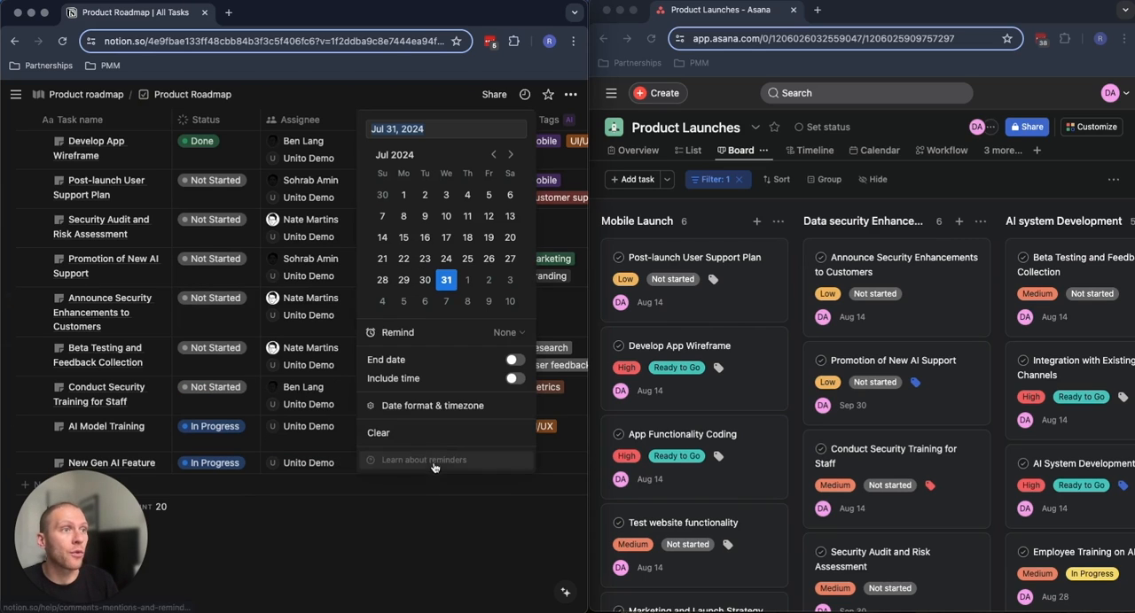
{"action": "left_click", "coordinate": [511, 154]}
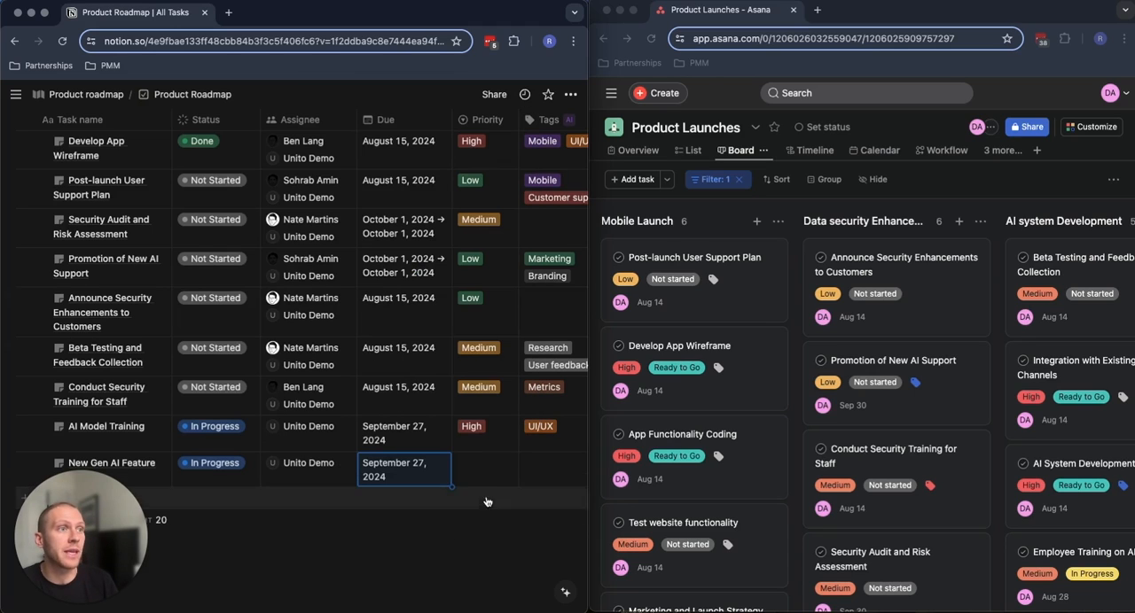
{"action": "left_click", "coordinate": [404, 463]}
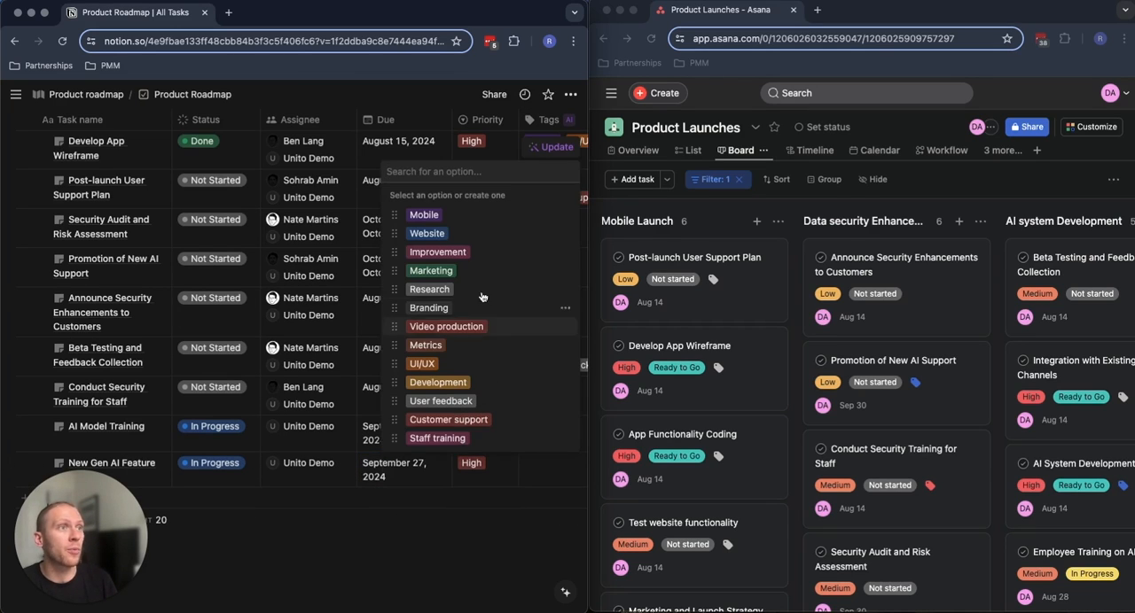
{"action": "mouse_move", "coordinate": [505, 419]}
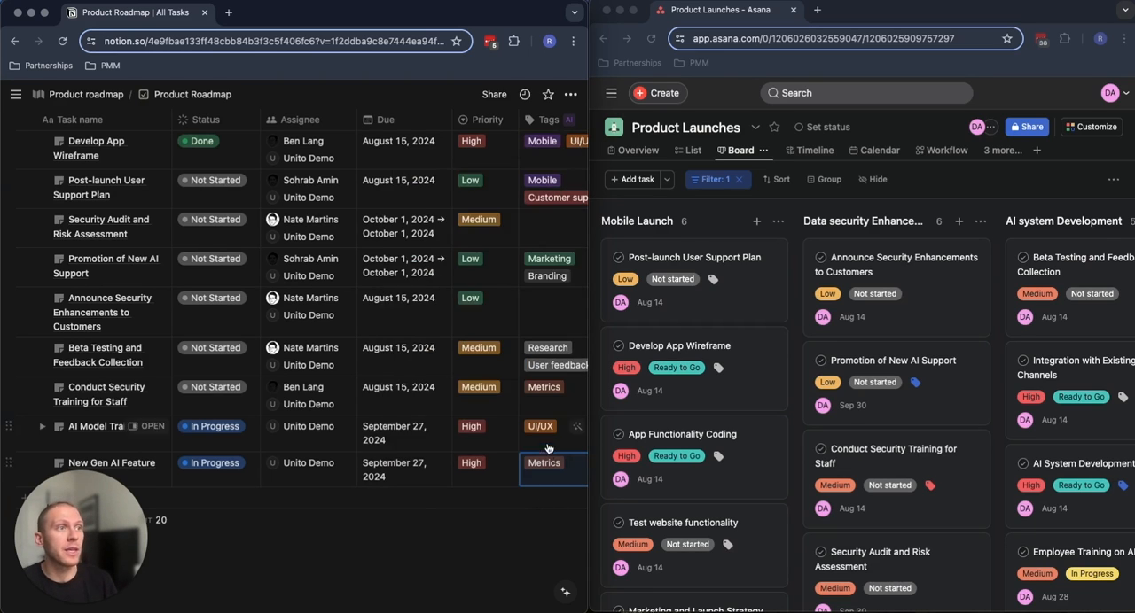
{"action": "scroll", "scroll_direction": "right", "scroll_amount": 3}
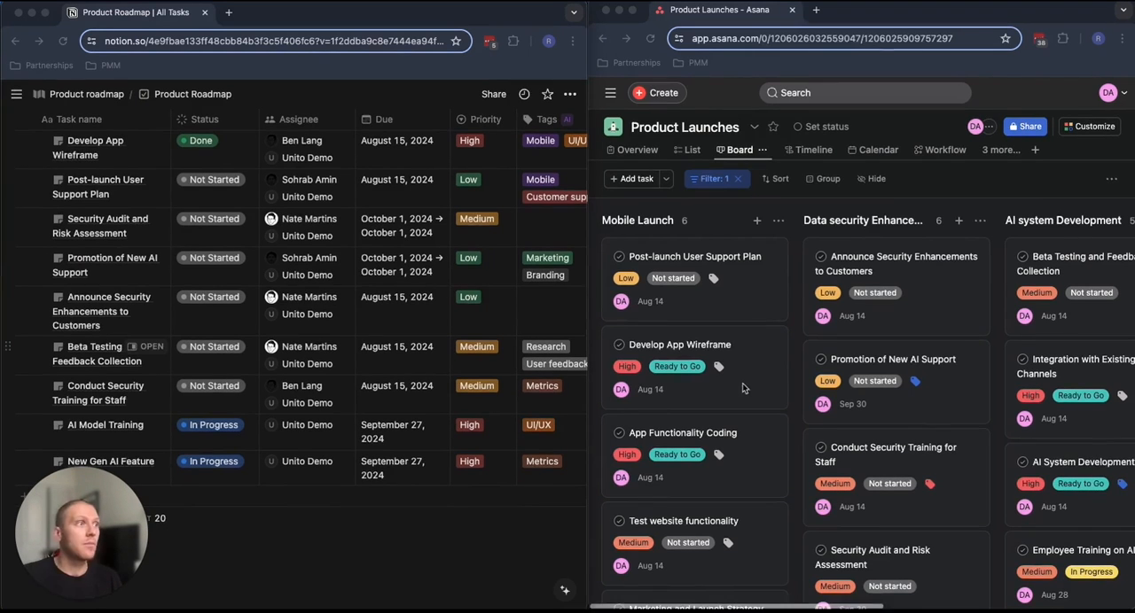
Scroll the Asana board to AI system Development and open the New Gen AI Feature task
{"action": "scroll", "scroll_direction": "right", "scroll_amount": 3}
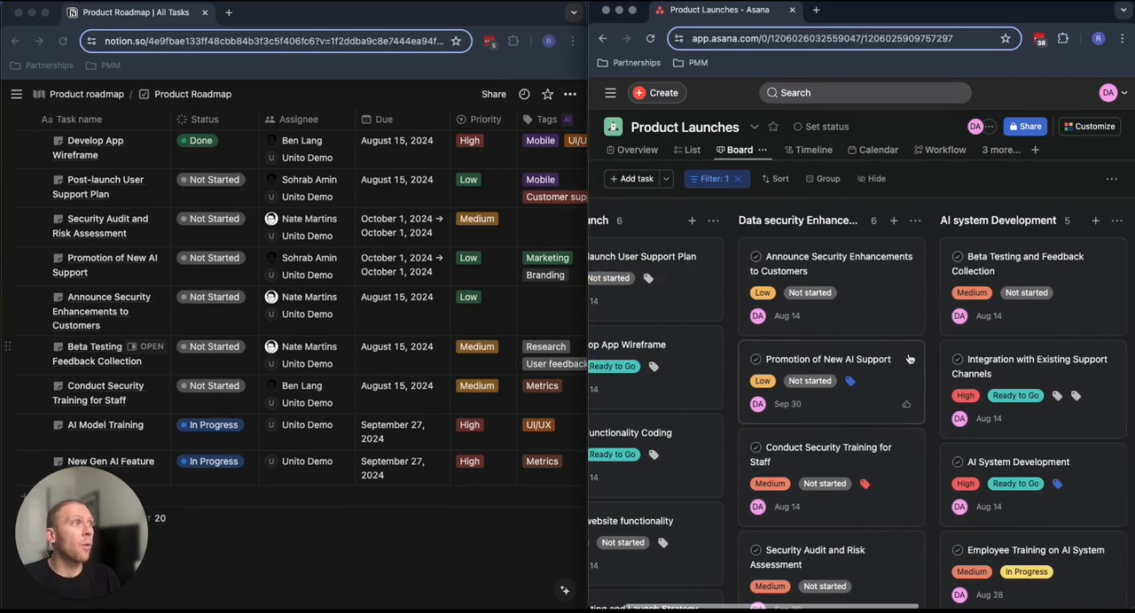
{"action": "scroll", "scroll_direction": "right", "scroll_amount": 3}
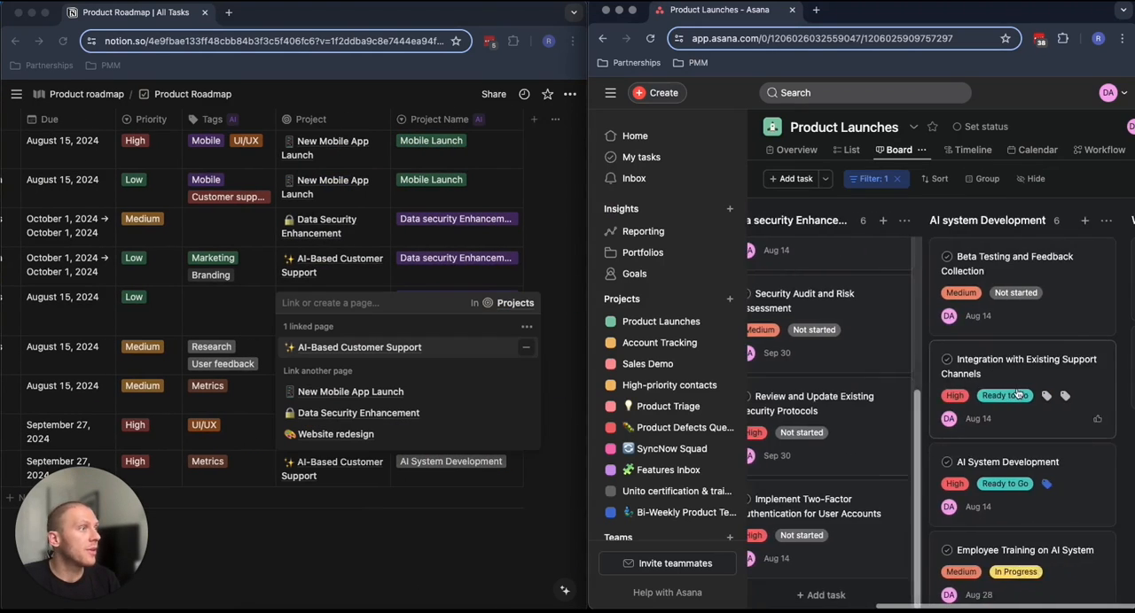
{"action": "scroll", "scroll_direction": "right", "scroll_amount": 3}
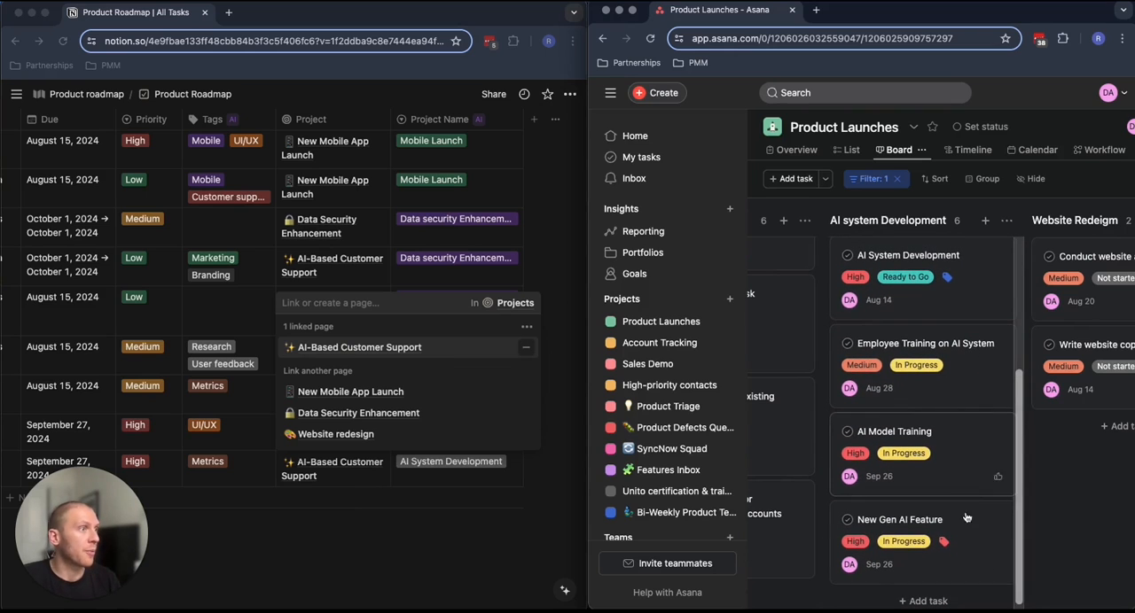
{"action": "left_click", "coordinate": [899, 519]}
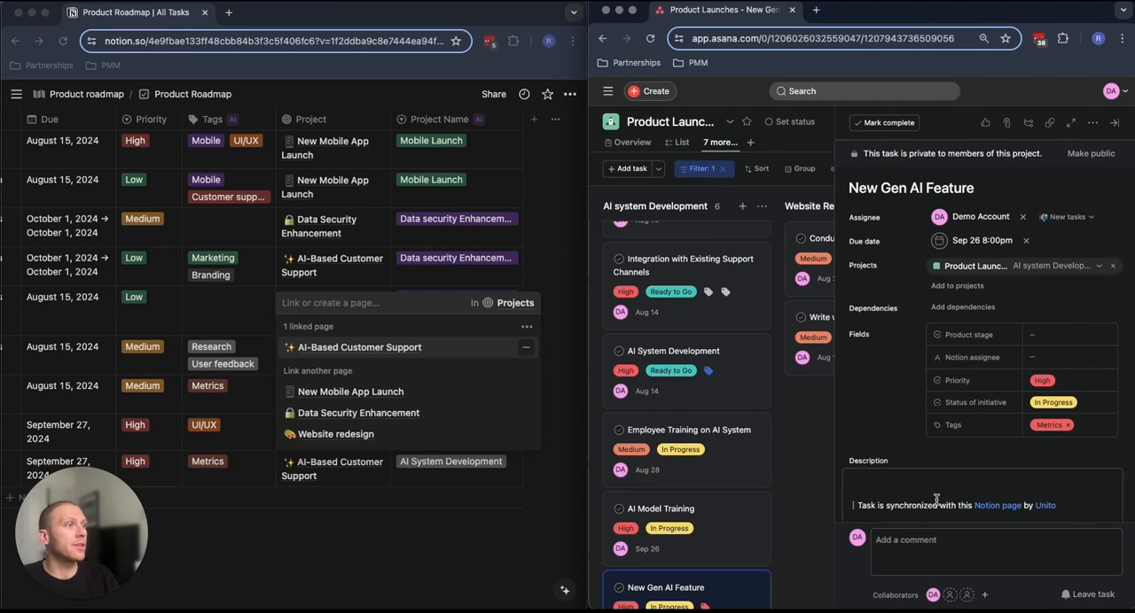
{"action": "scroll", "scroll_direction": "down", "scroll_amount": 3}
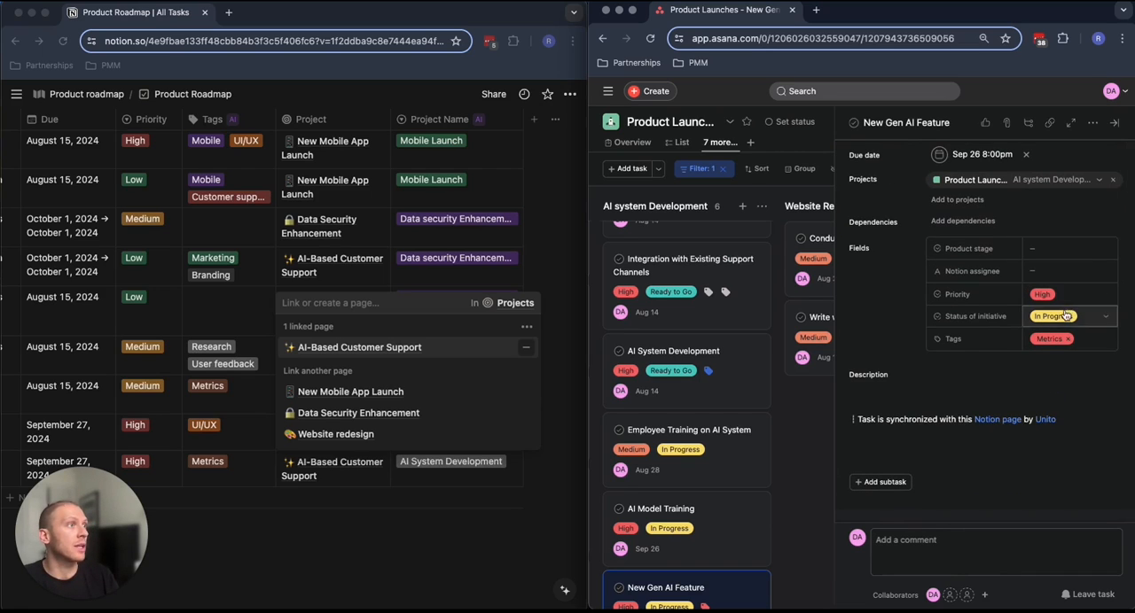
Mark New Gen AI Feature Under Review, add the Feature tag, and move its due date to Oct 4
{"action": "left_click", "coordinate": [1068, 317]}
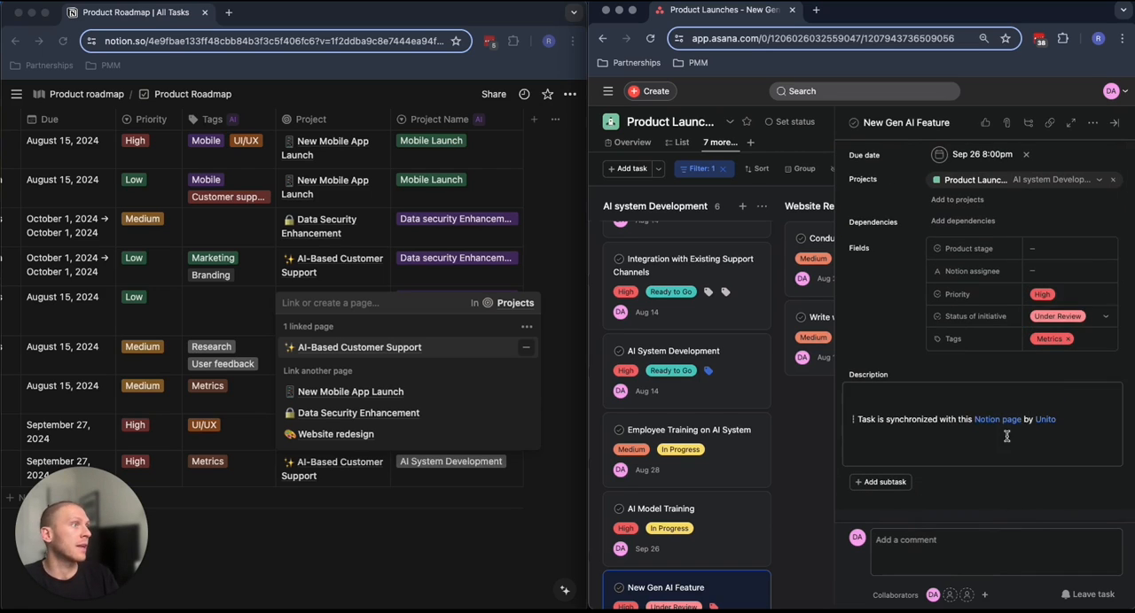
{"action": "left_click", "coordinate": [1073, 339]}
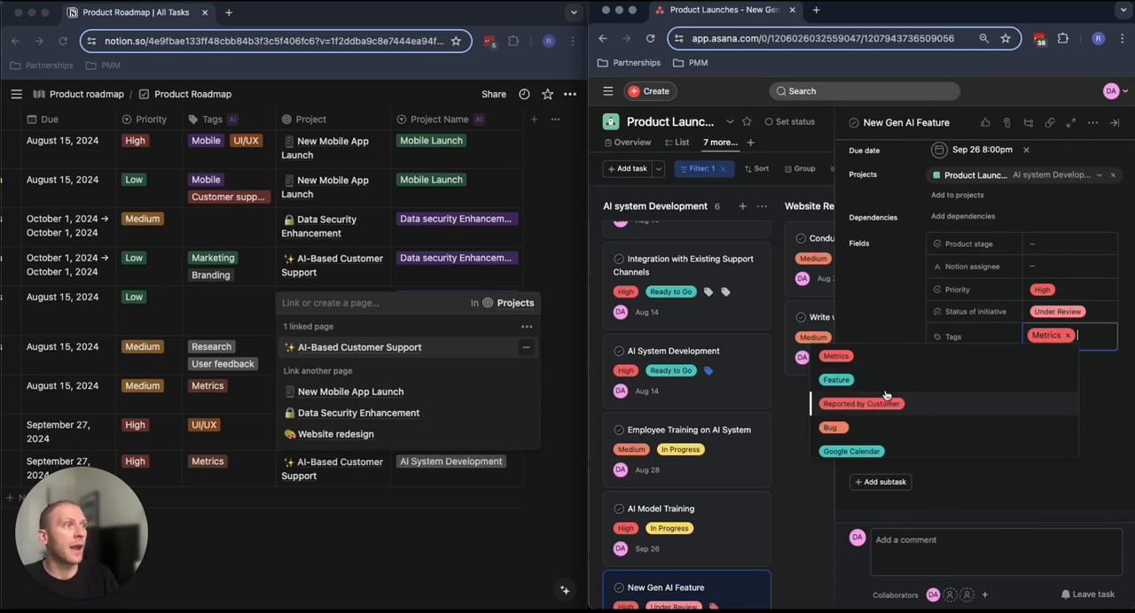
{"action": "left_click", "coordinate": [836, 379]}
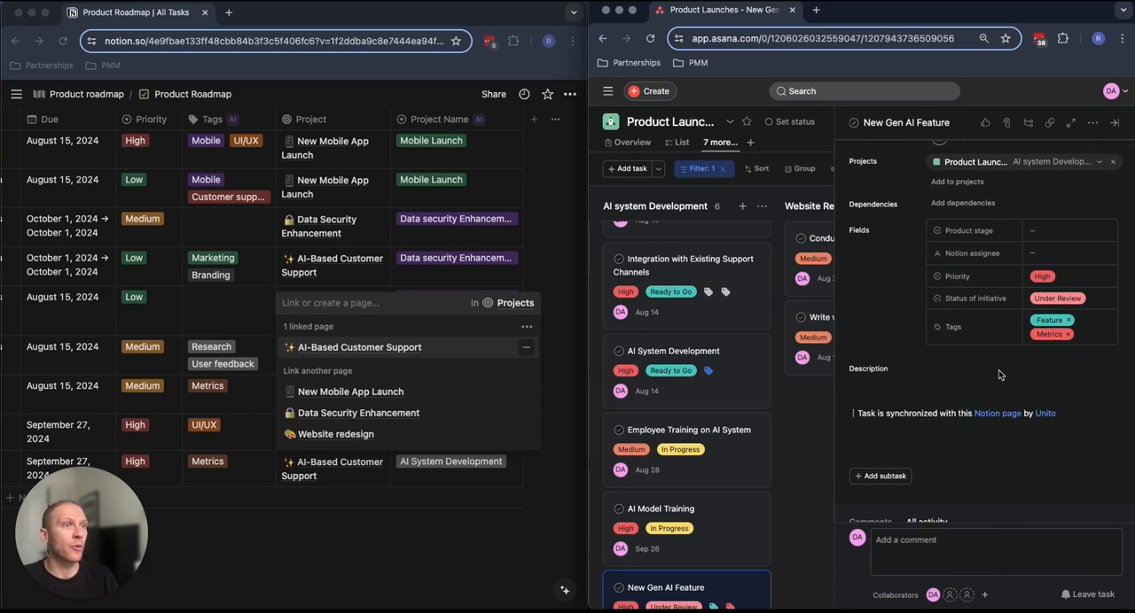
{"action": "left_click", "coordinate": [957, 413]}
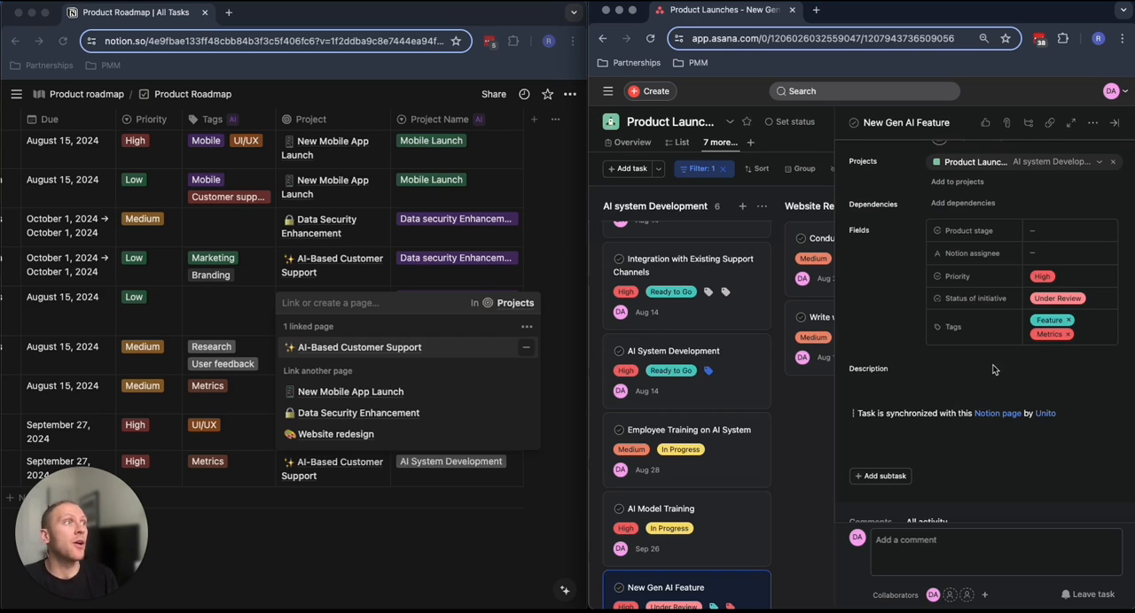
{"action": "mouse_move", "coordinate": [1010, 371]}
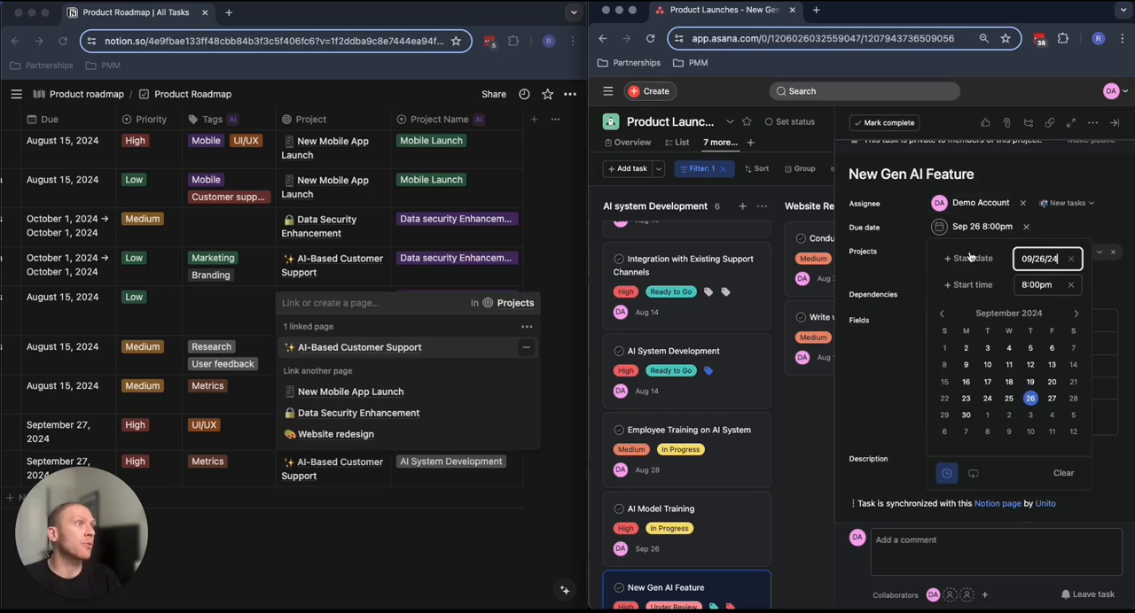
{"action": "left_click", "coordinate": [1051, 415]}
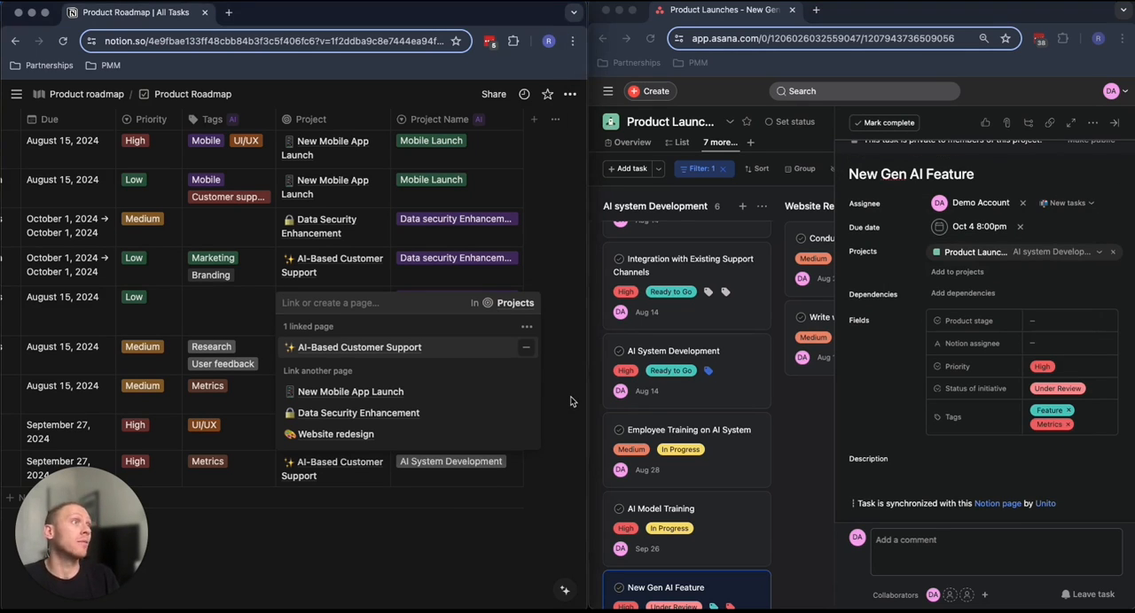
{"action": "left_click", "coordinate": [358, 412]}
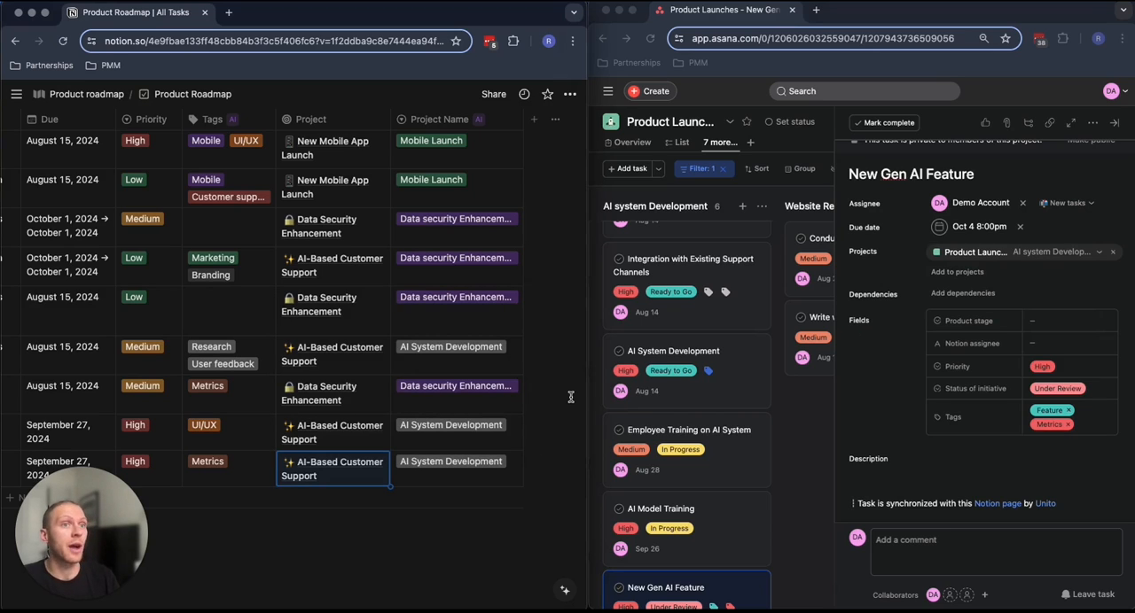
{"action": "mouse_move", "coordinate": [566, 404]}
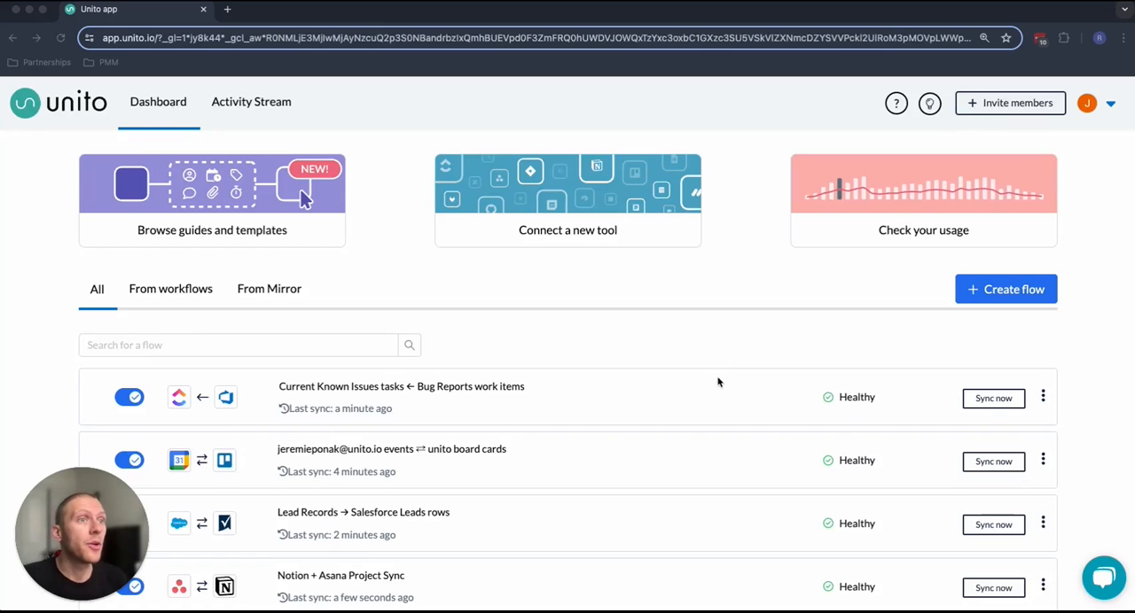
Create a new Unito flow pairing Asana Task with Notion Page, then return to the guide
{"action": "scroll", "scroll_direction": "down", "scroll_amount": 3}
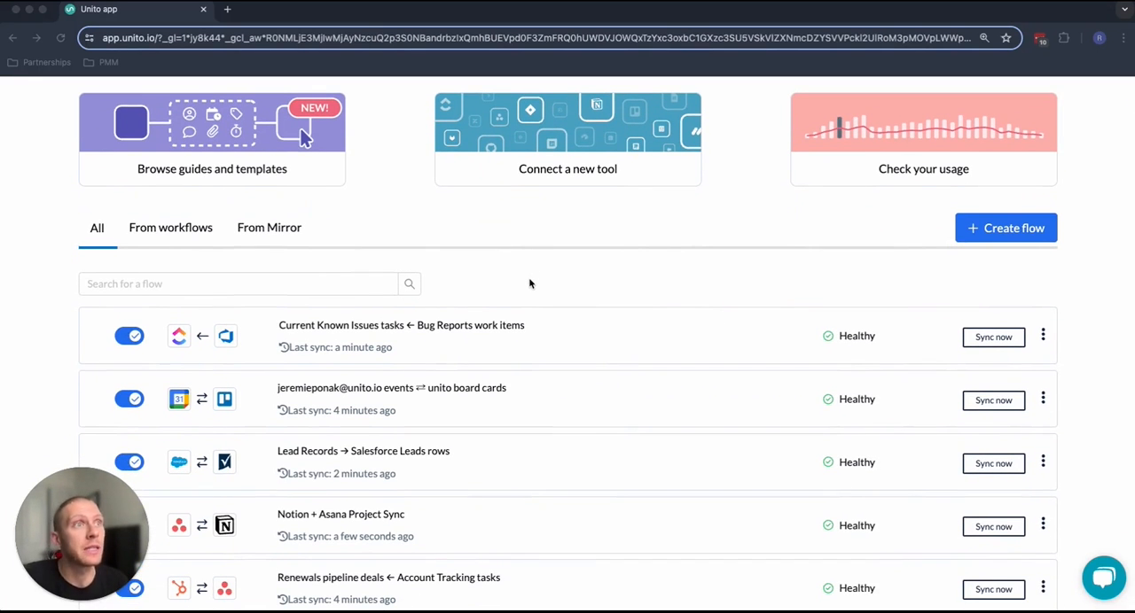
{"action": "scroll", "scroll_direction": "down", "scroll_amount": 3}
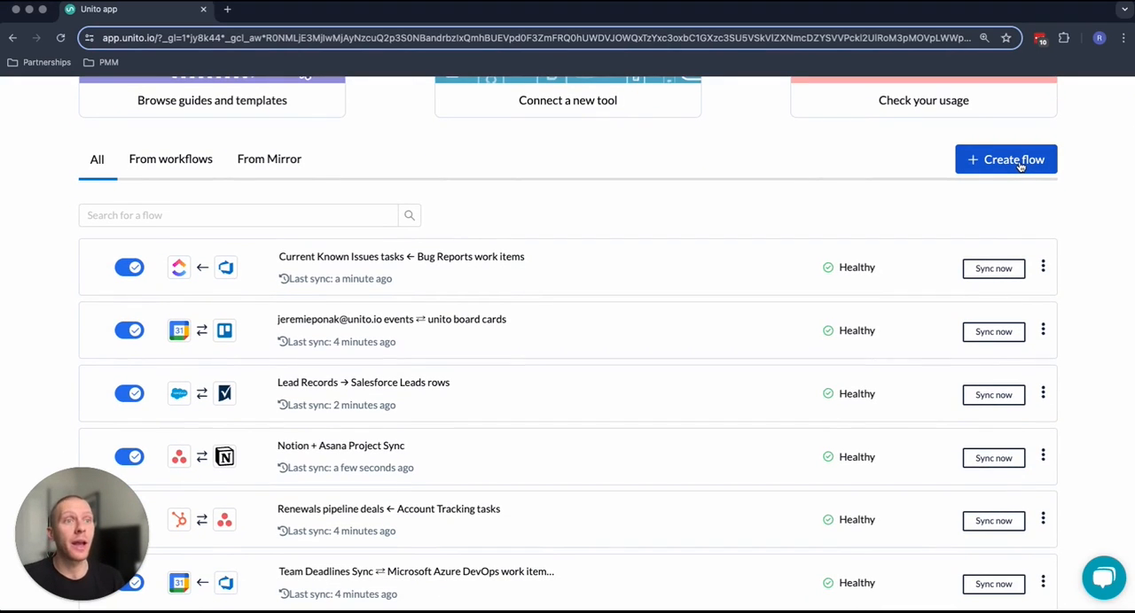
{"action": "left_click", "coordinate": [1005, 160]}
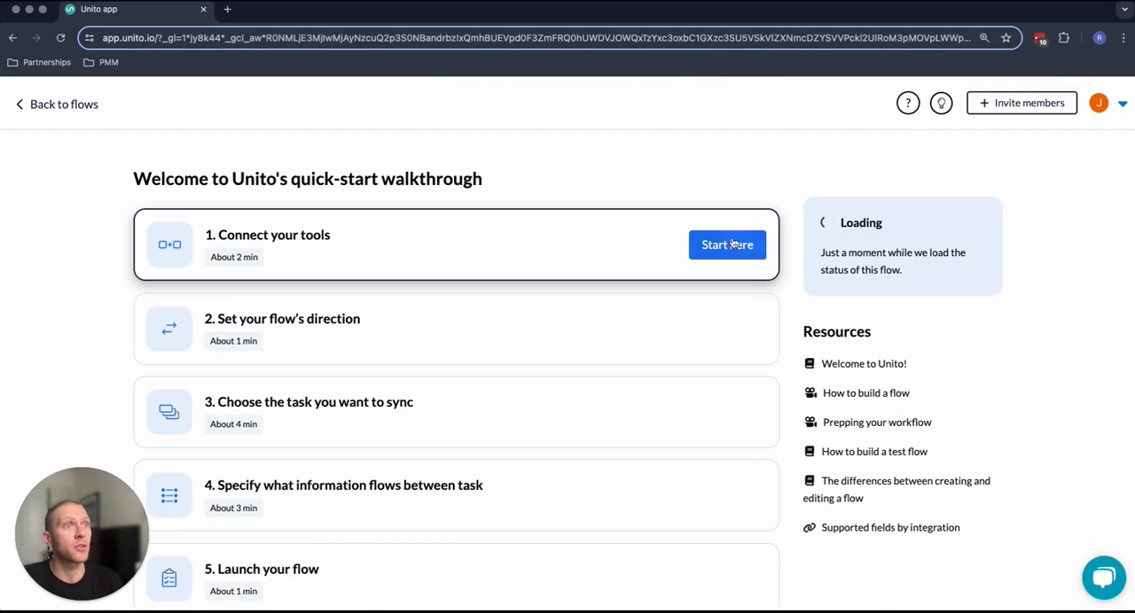
{"action": "left_click", "coordinate": [727, 245]}
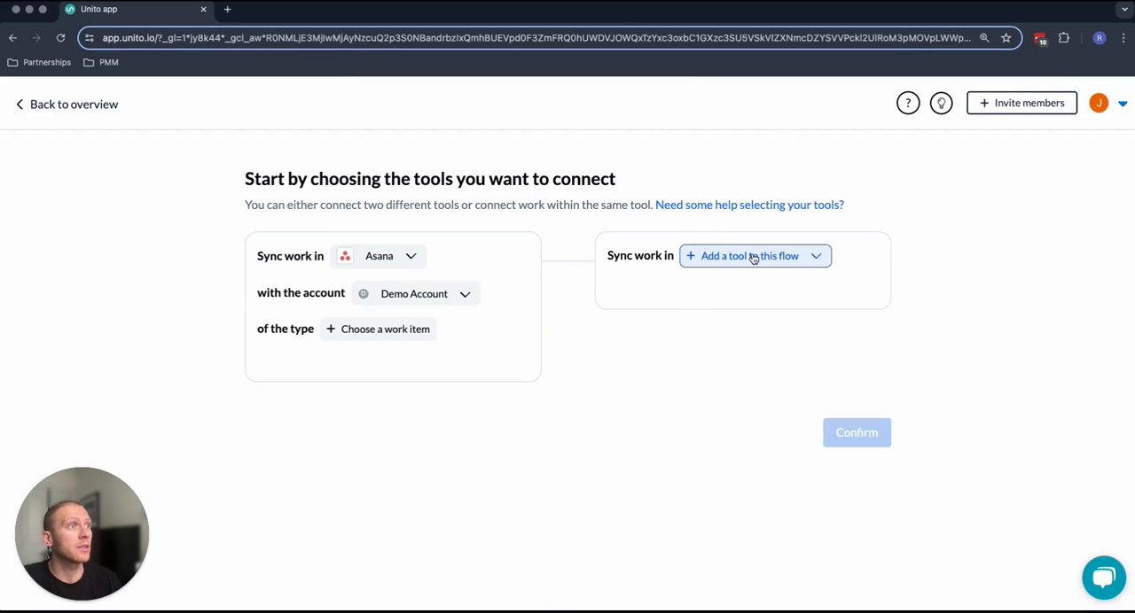
{"action": "left_click", "coordinate": [748, 255]}
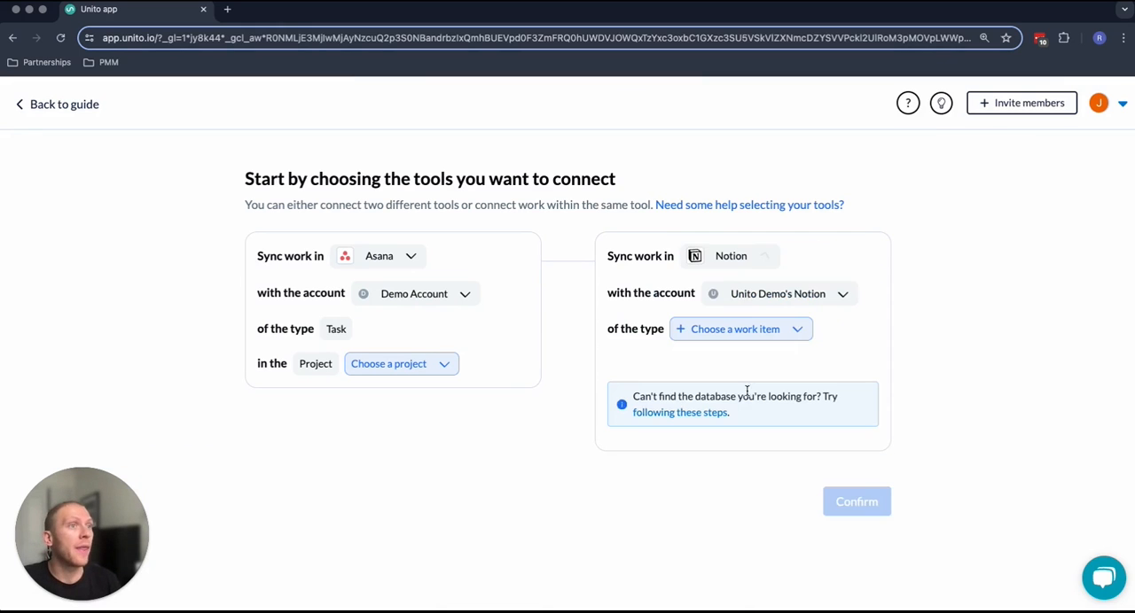
{"action": "left_click", "coordinate": [388, 363]}
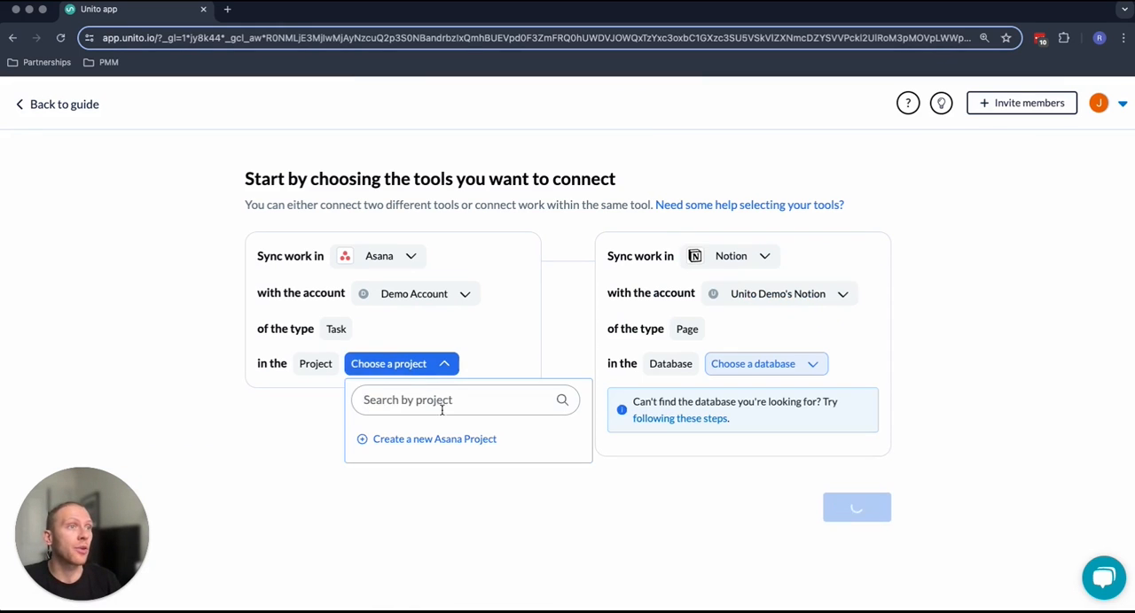
{"action": "left_click", "coordinate": [753, 364]}
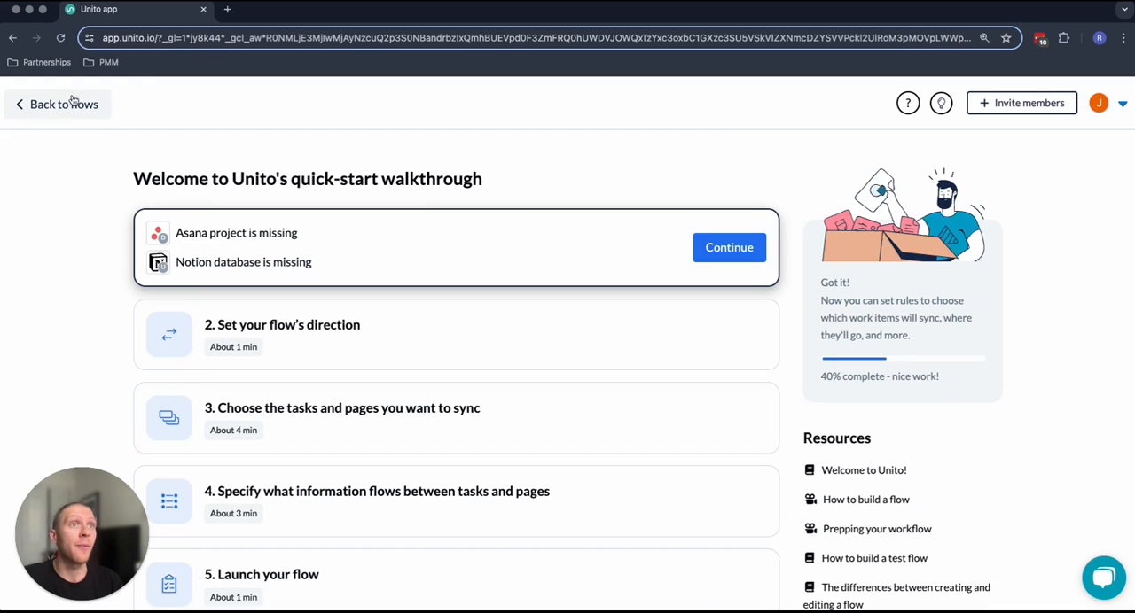
{"action": "left_click", "coordinate": [56, 104]}
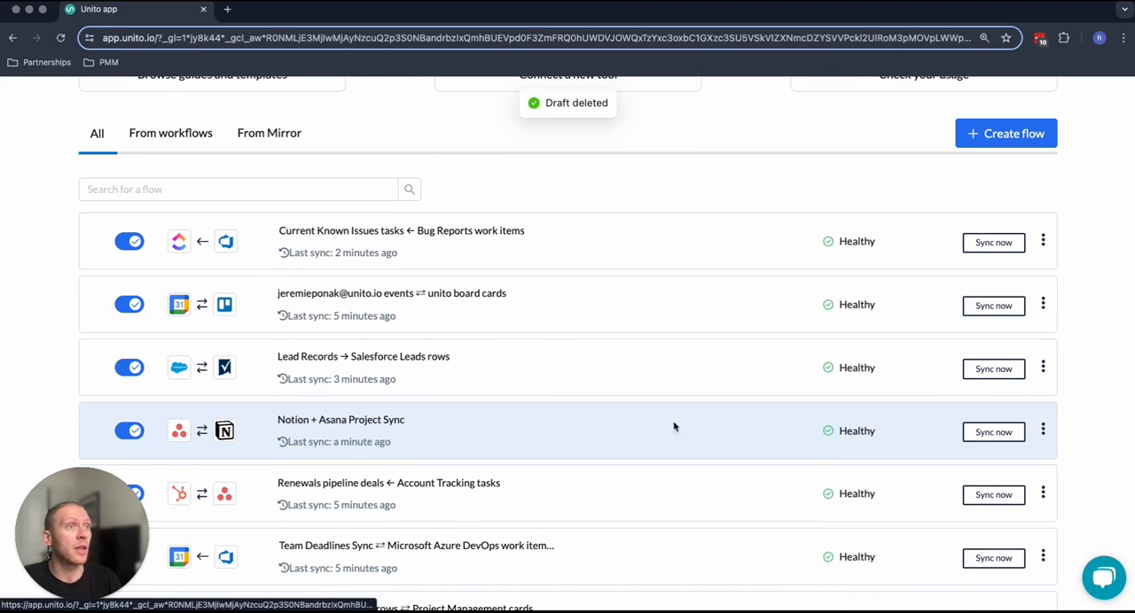
{"action": "mouse_move", "coordinate": [651, 426]}
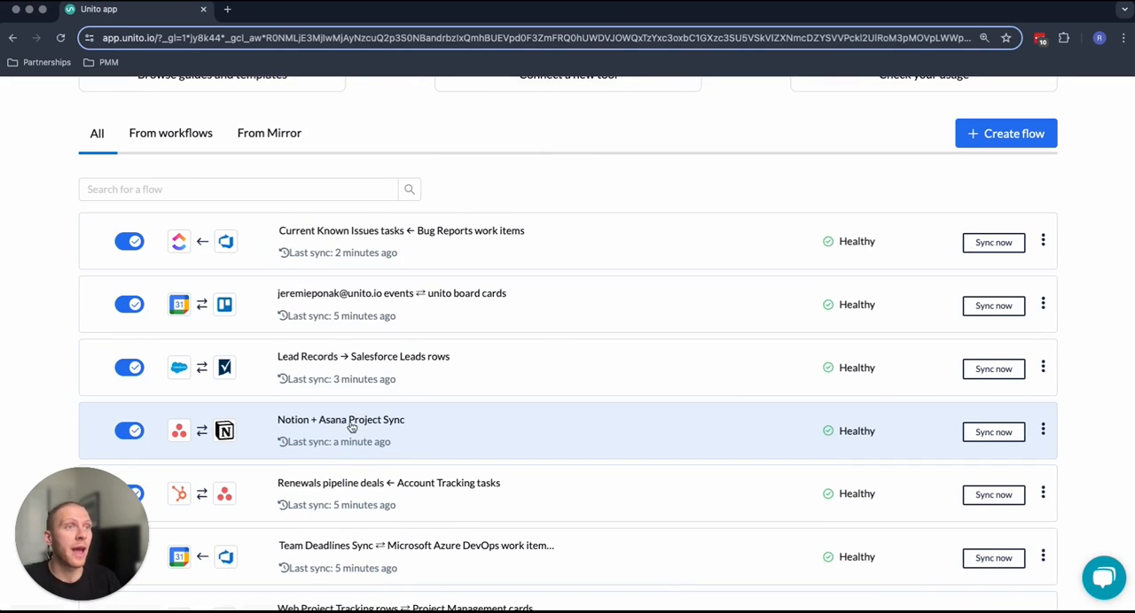
{"action": "left_click", "coordinate": [340, 419]}
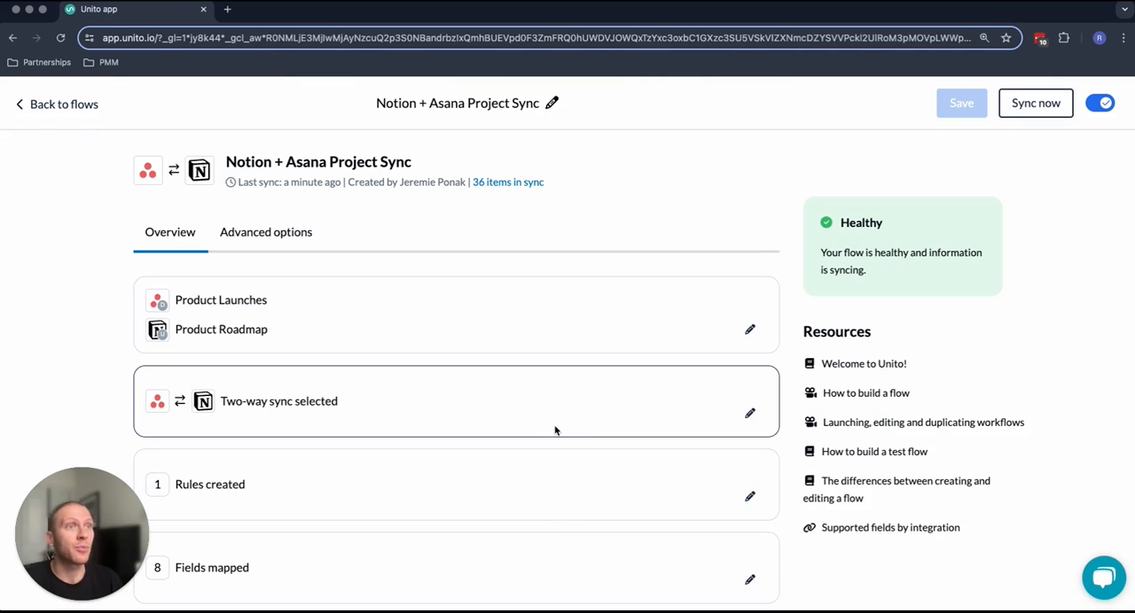
{"action": "mouse_move", "coordinate": [688, 418]}
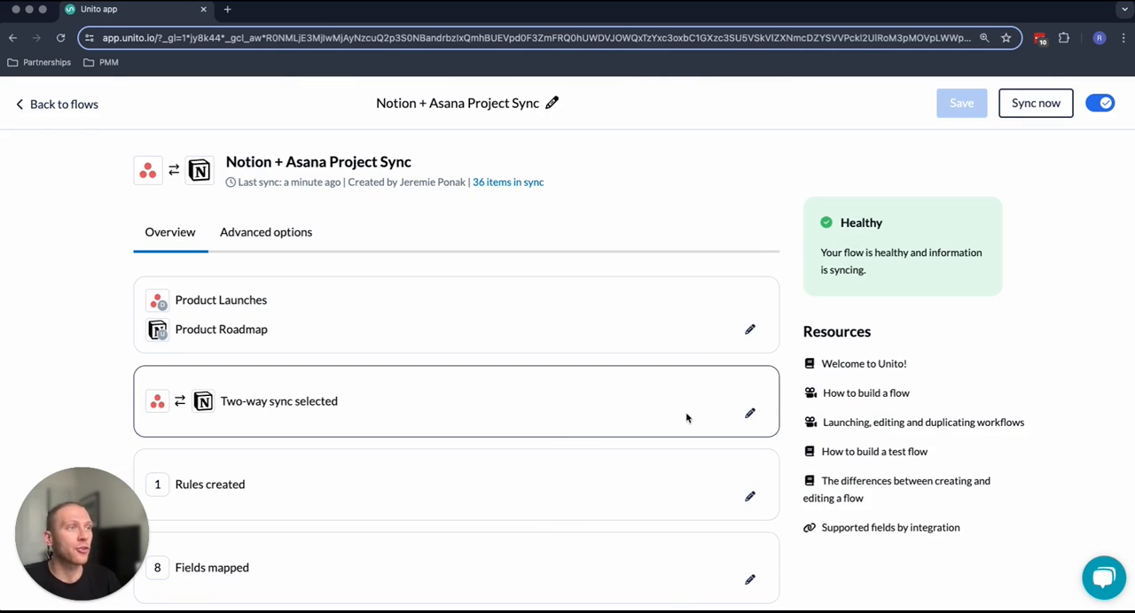
{"action": "mouse_move", "coordinate": [596, 306]}
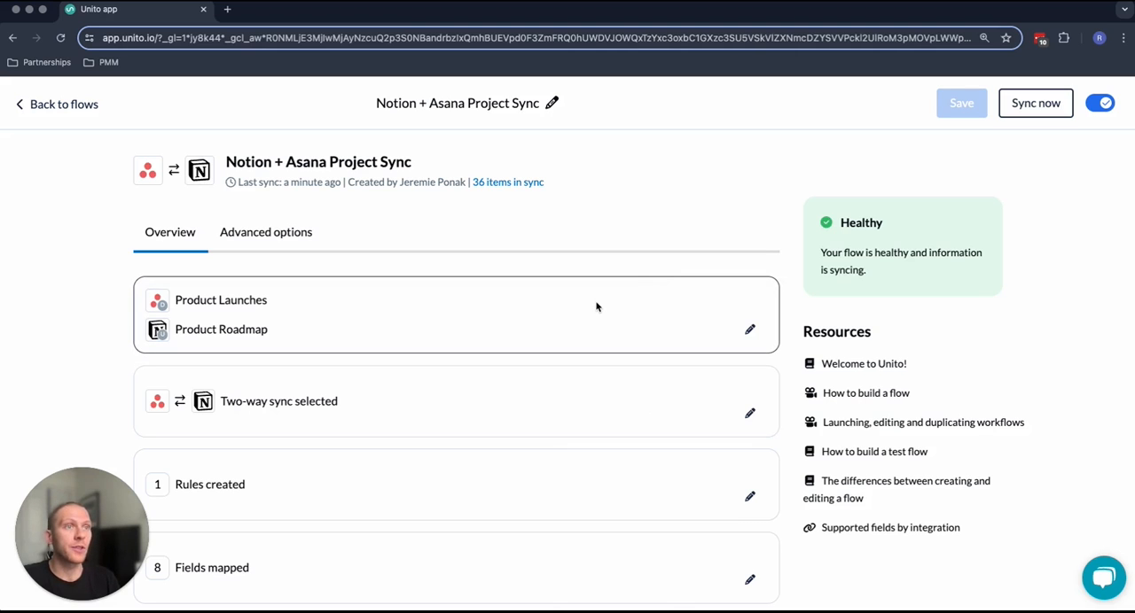
{"action": "mouse_move", "coordinate": [722, 413]}
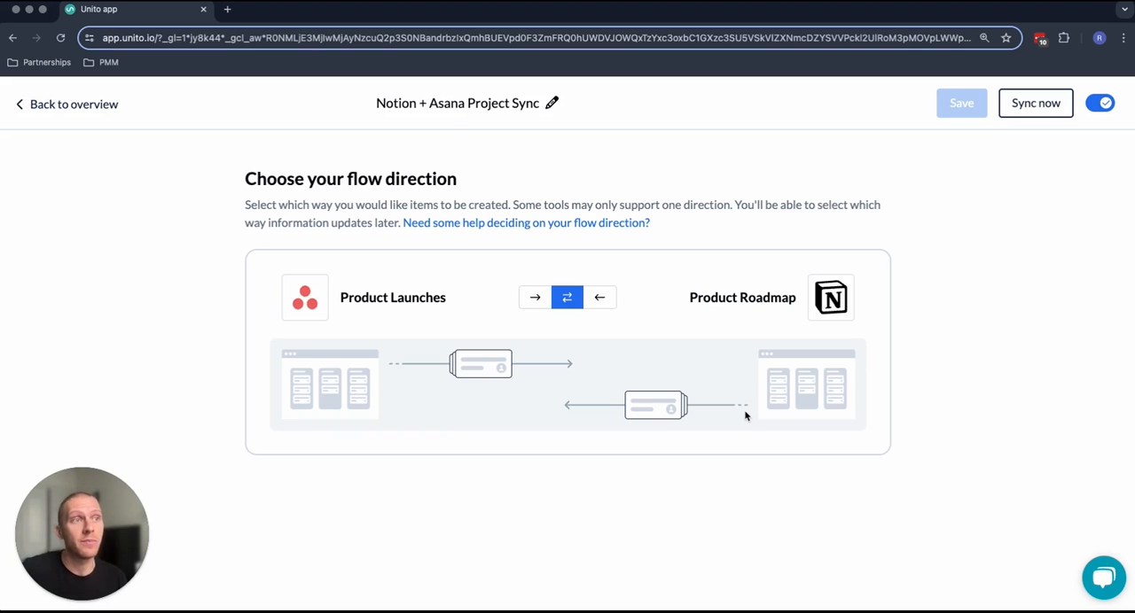
{"action": "mouse_move", "coordinate": [243, 408]}
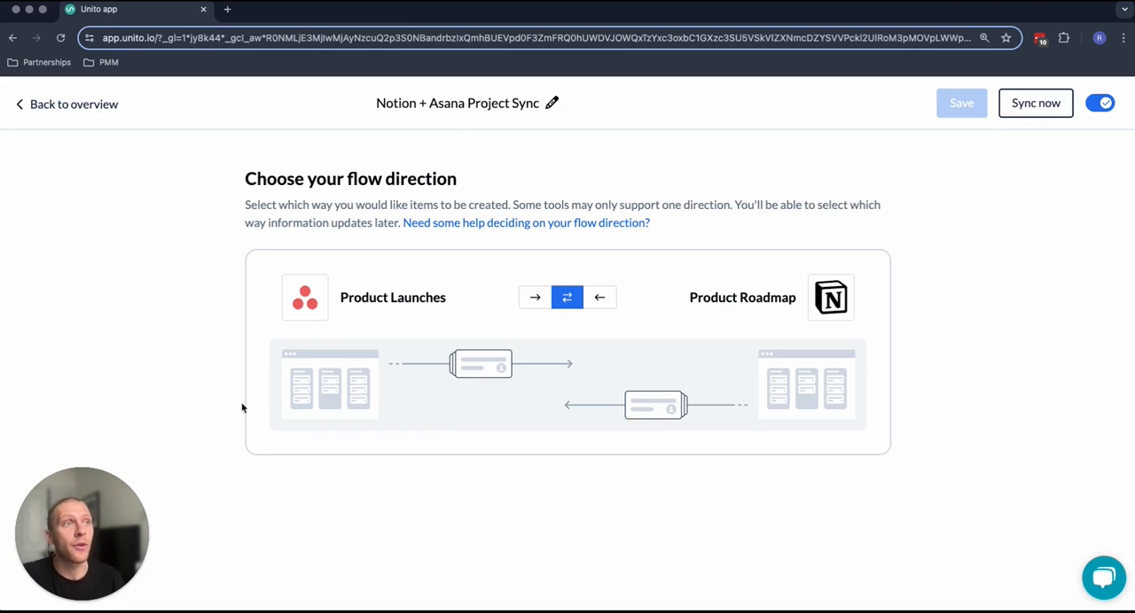
{"action": "mouse_move", "coordinate": [392, 297]}
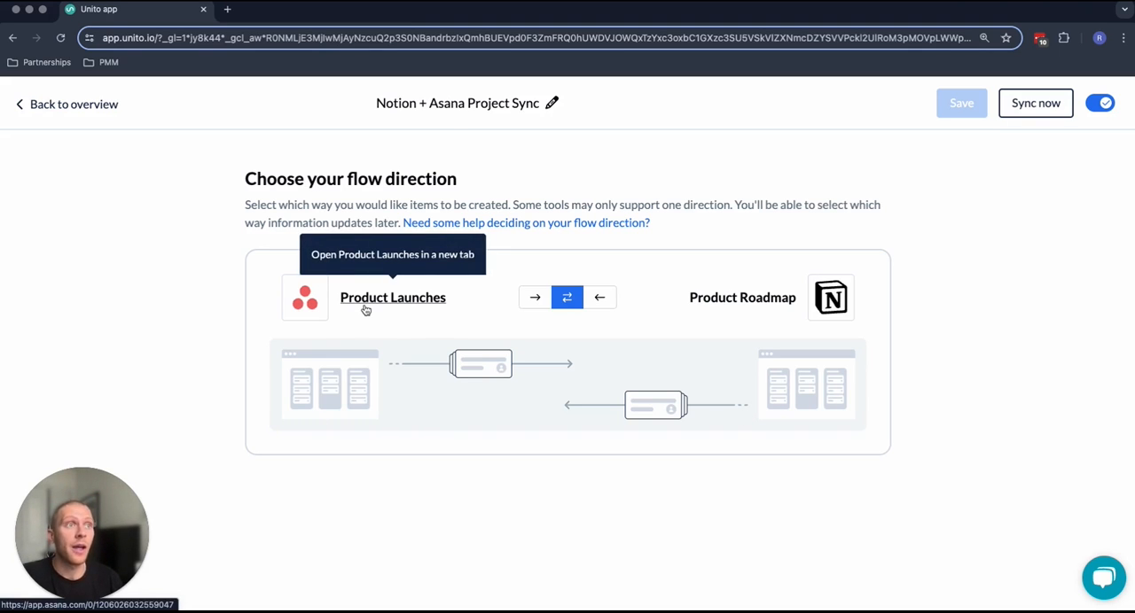
{"action": "mouse_move", "coordinate": [796, 308]}
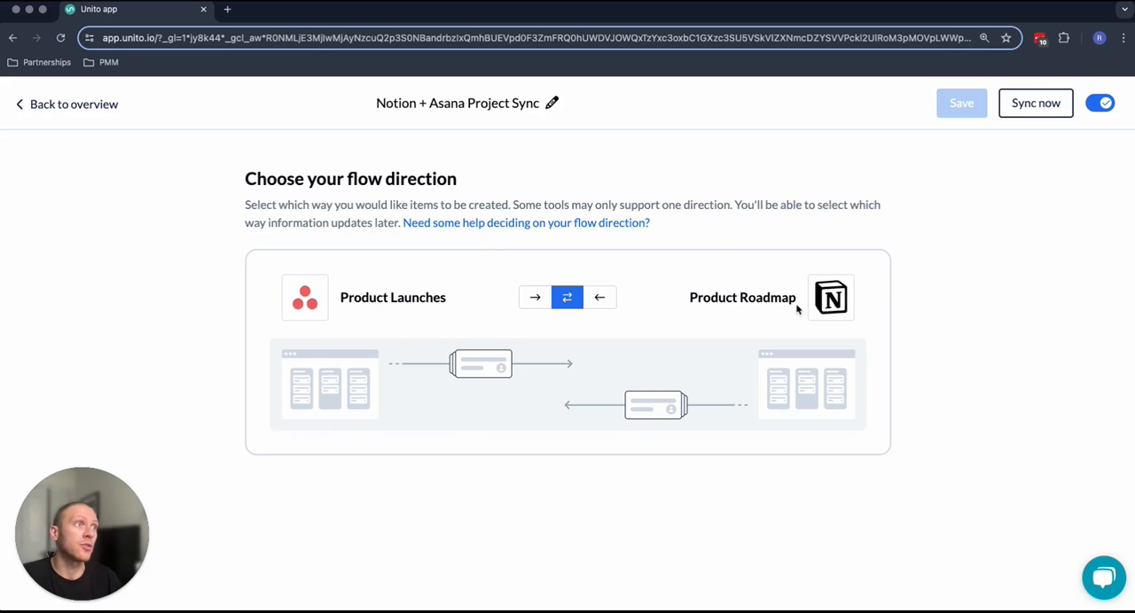
Try both one-way directions, then restore two-way sync between Product Launches and Product Roadmap
{"action": "left_click", "coordinate": [534, 297]}
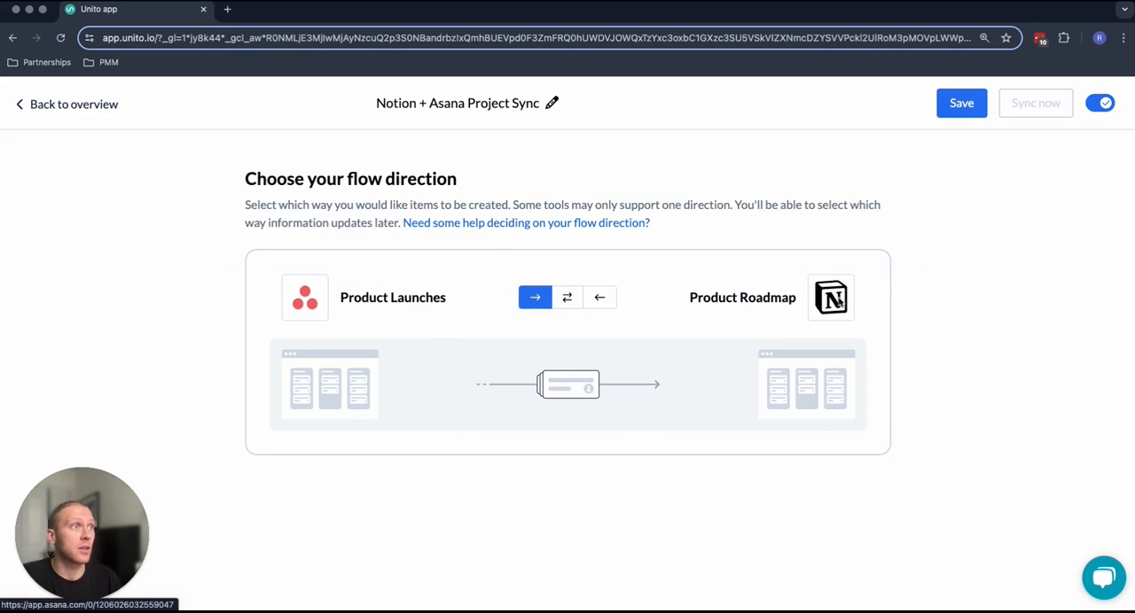
{"action": "left_click", "coordinate": [599, 297]}
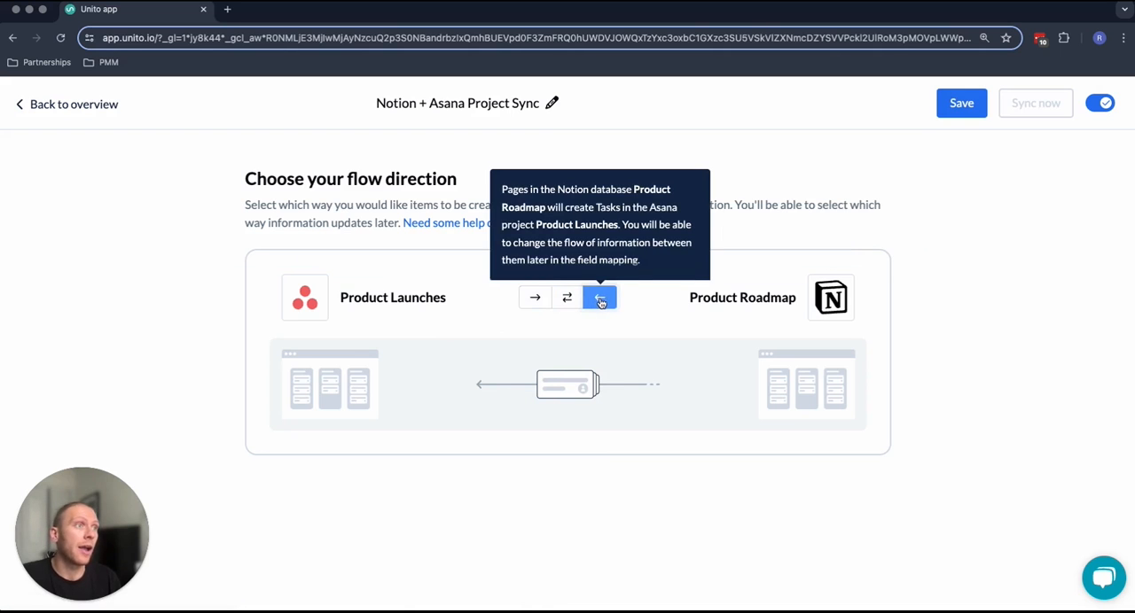
{"action": "mouse_move", "coordinate": [708, 293]}
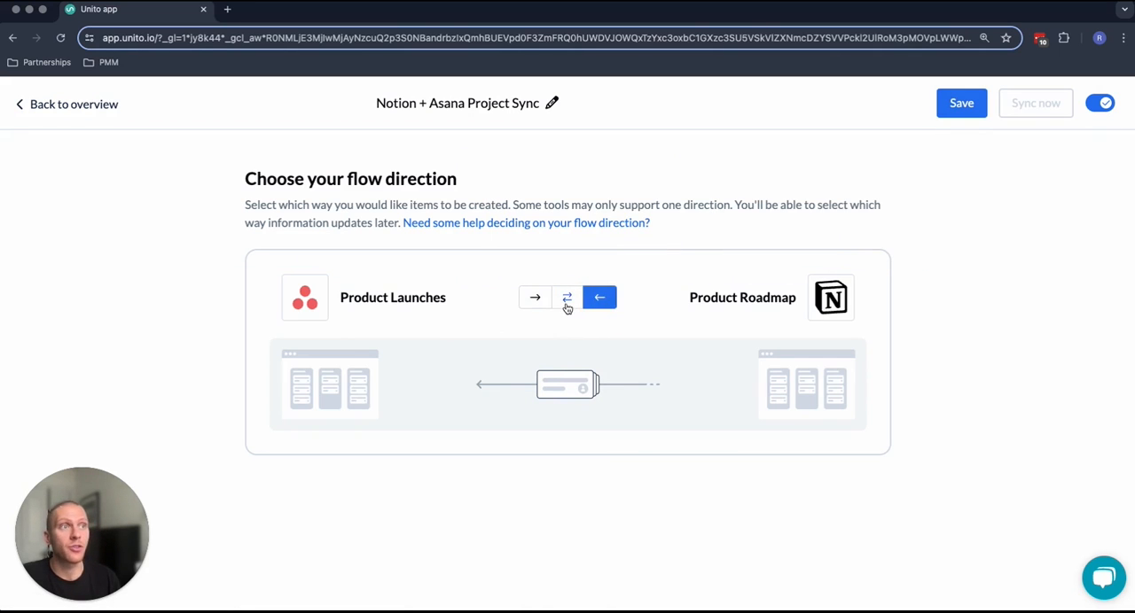
{"action": "left_click", "coordinate": [566, 297]}
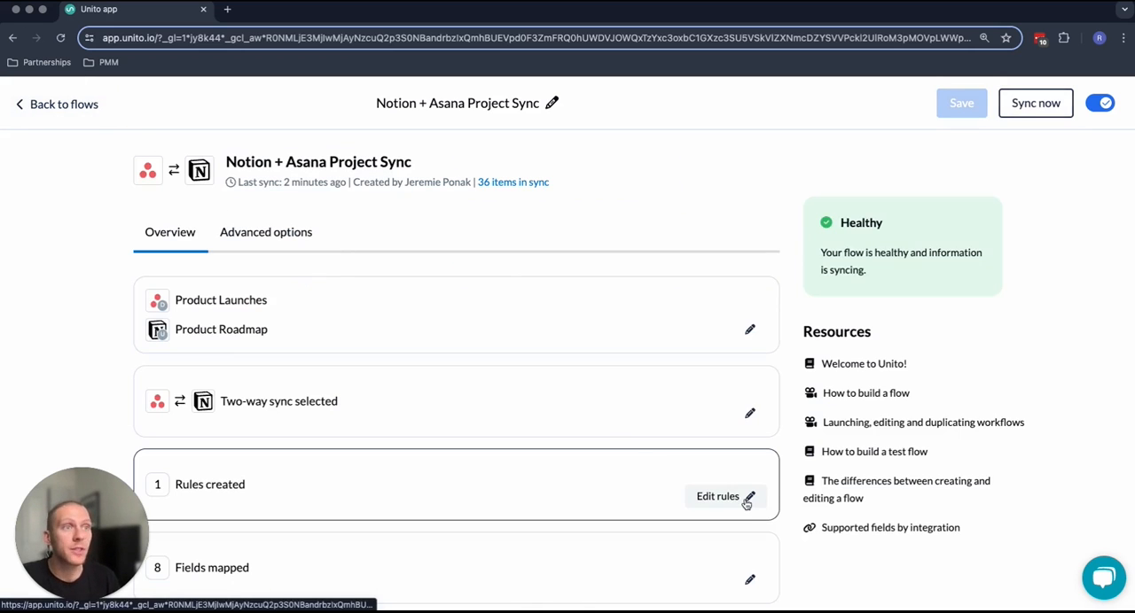
Add rules syncing only High priority tasks in AI system Development or Data security Enhancements
{"action": "left_click", "coordinate": [717, 496]}
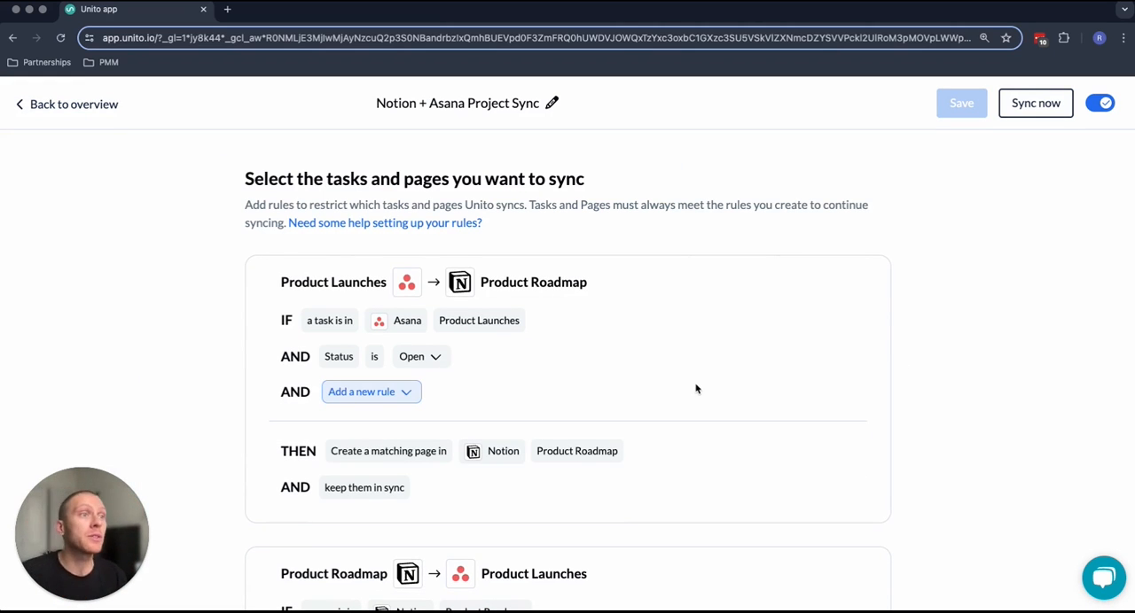
{"action": "scroll", "scroll_direction": "down", "scroll_amount": 3}
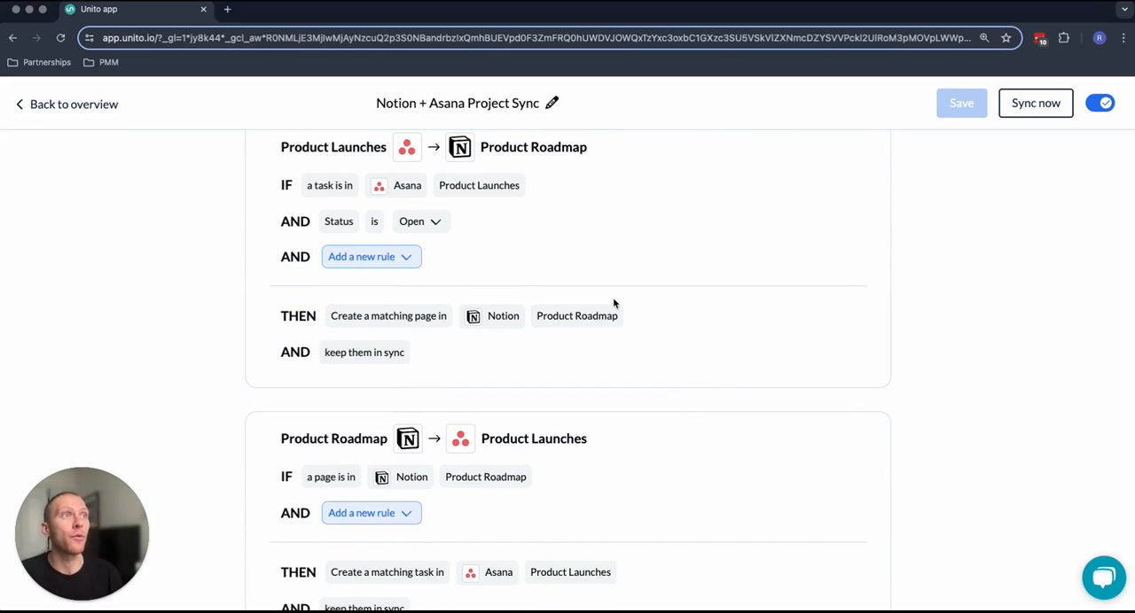
{"action": "left_click", "coordinate": [362, 256]}
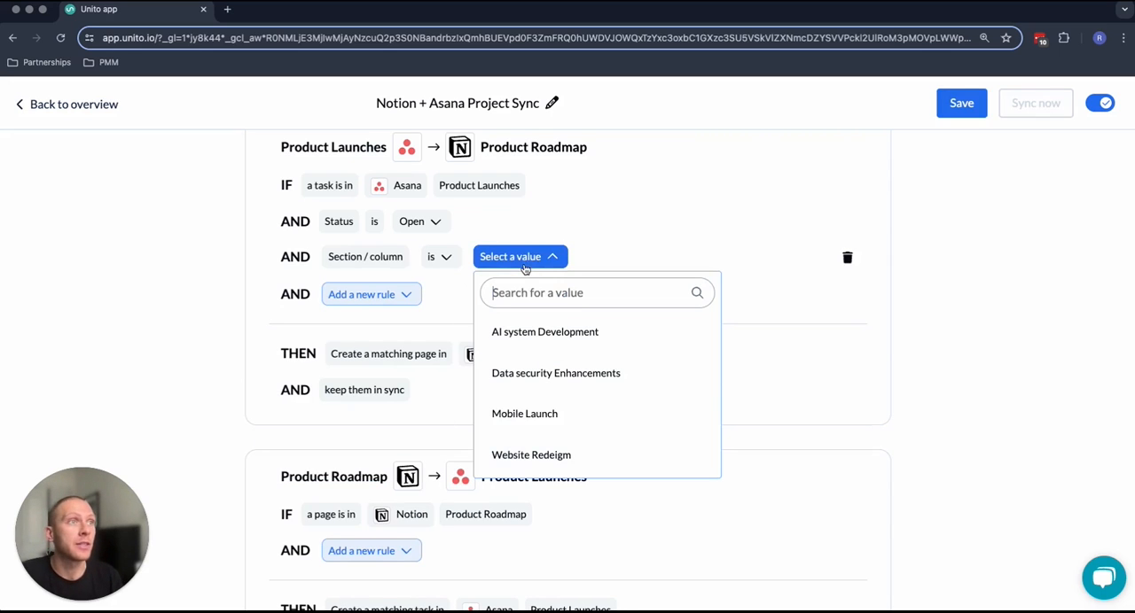
{"action": "left_click", "coordinate": [544, 332]}
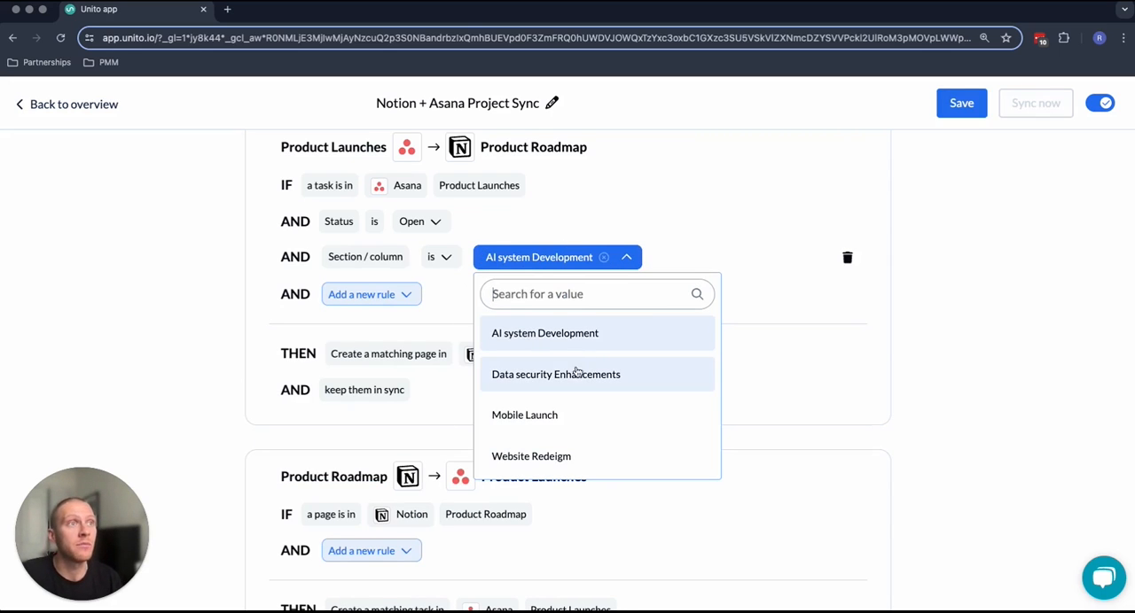
{"action": "left_click", "coordinate": [555, 374]}
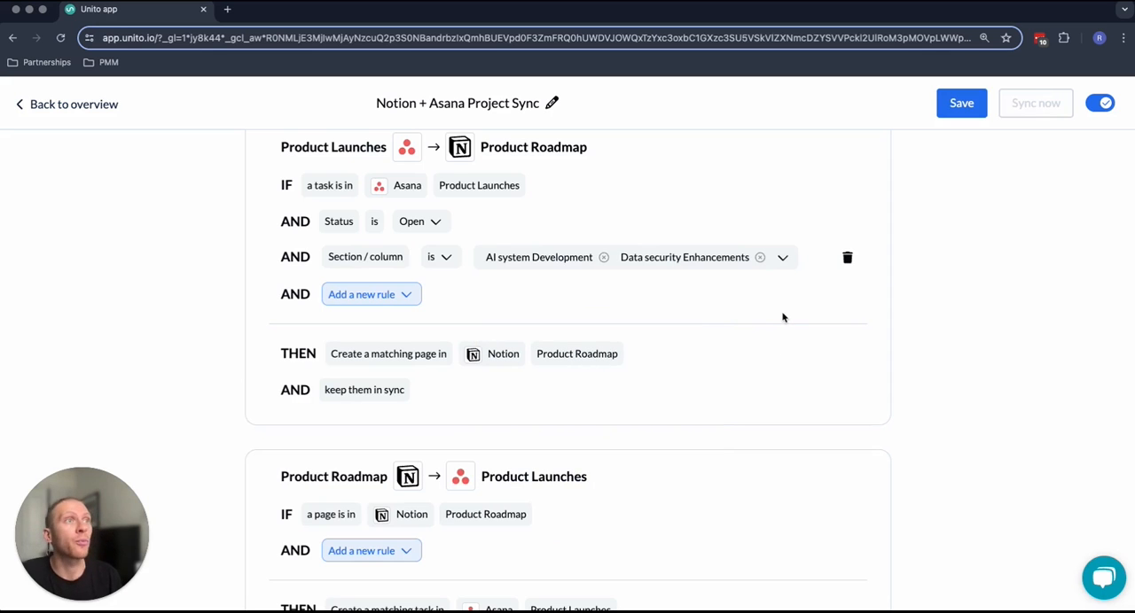
{"action": "scroll", "scroll_direction": "down", "scroll_amount": 3}
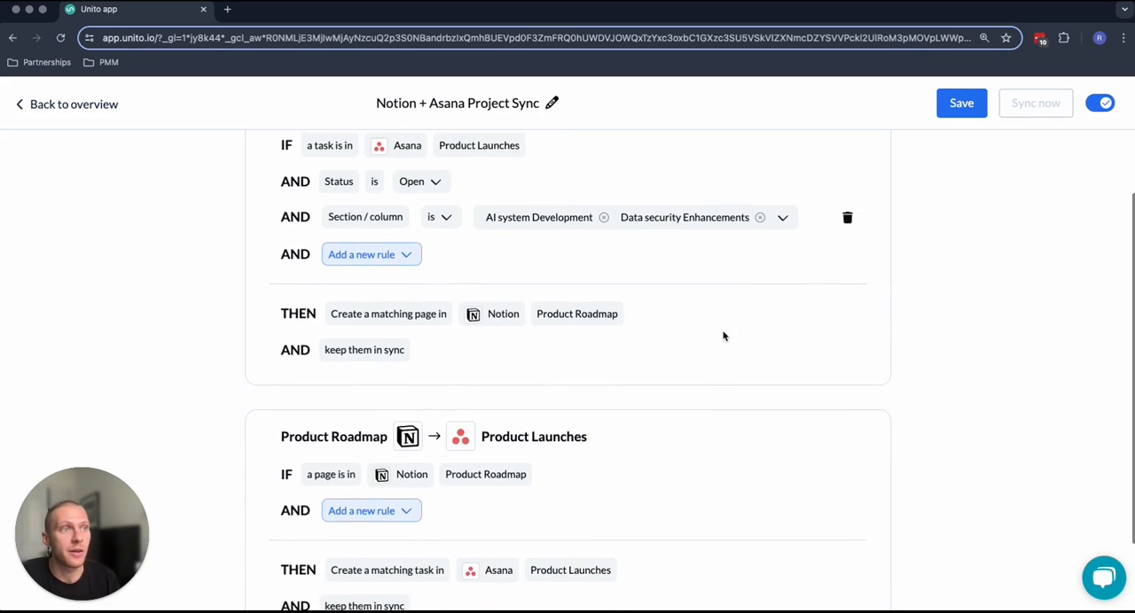
{"action": "scroll", "scroll_direction": "down", "scroll_amount": 3}
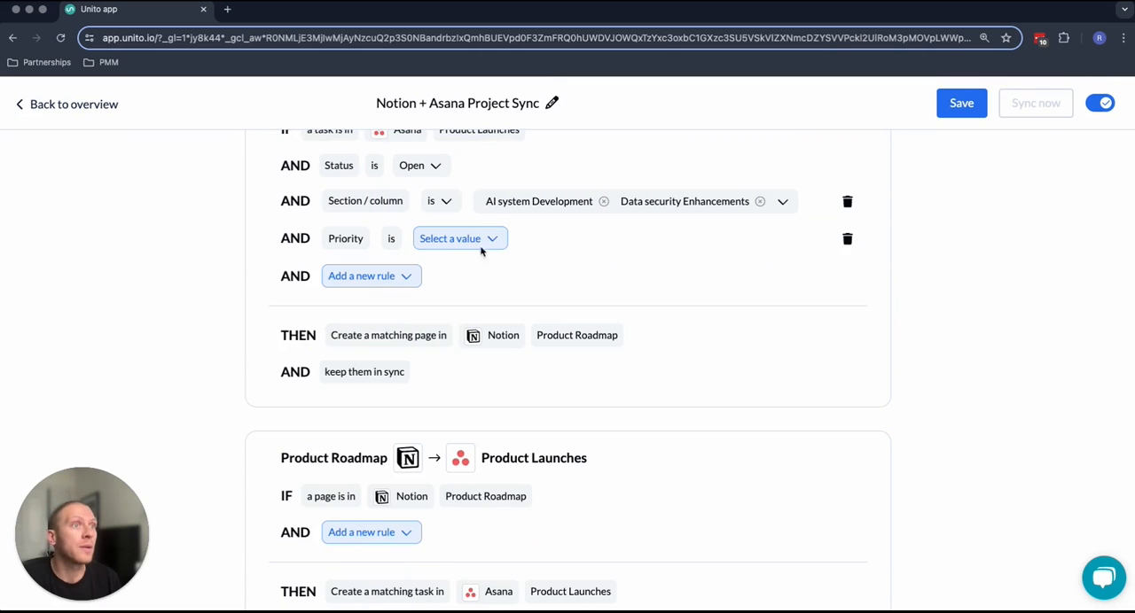
{"action": "left_click", "coordinate": [450, 238]}
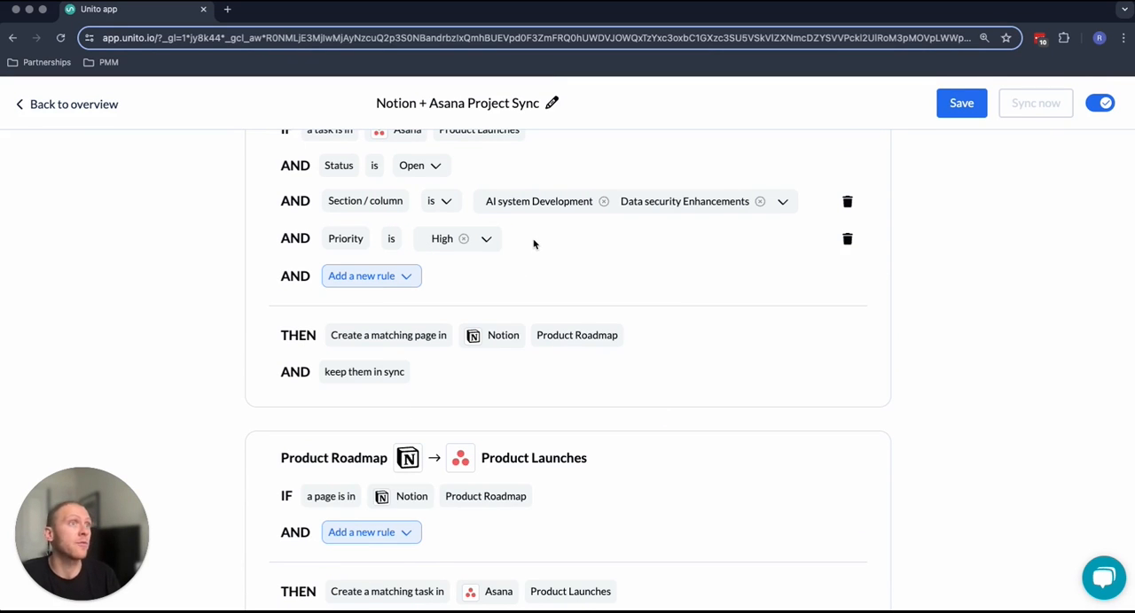
{"action": "mouse_move", "coordinate": [535, 245]}
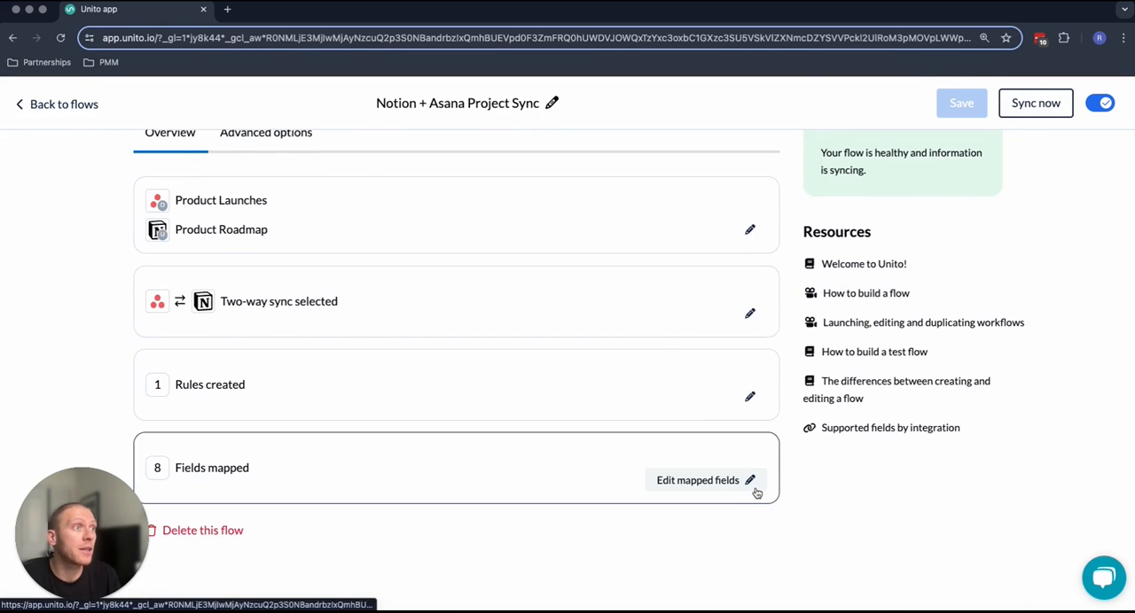
Open the field mapping editor showing eight Asana fields paired with Notion properties
{"action": "left_click", "coordinate": [697, 479]}
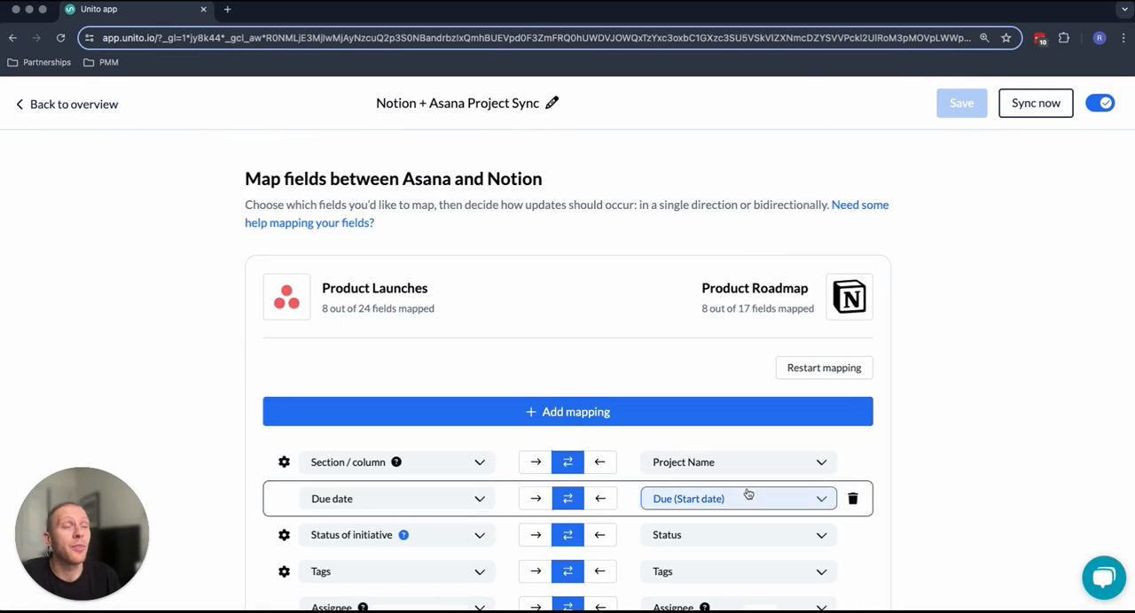
{"action": "scroll", "scroll_direction": "down", "scroll_amount": 3}
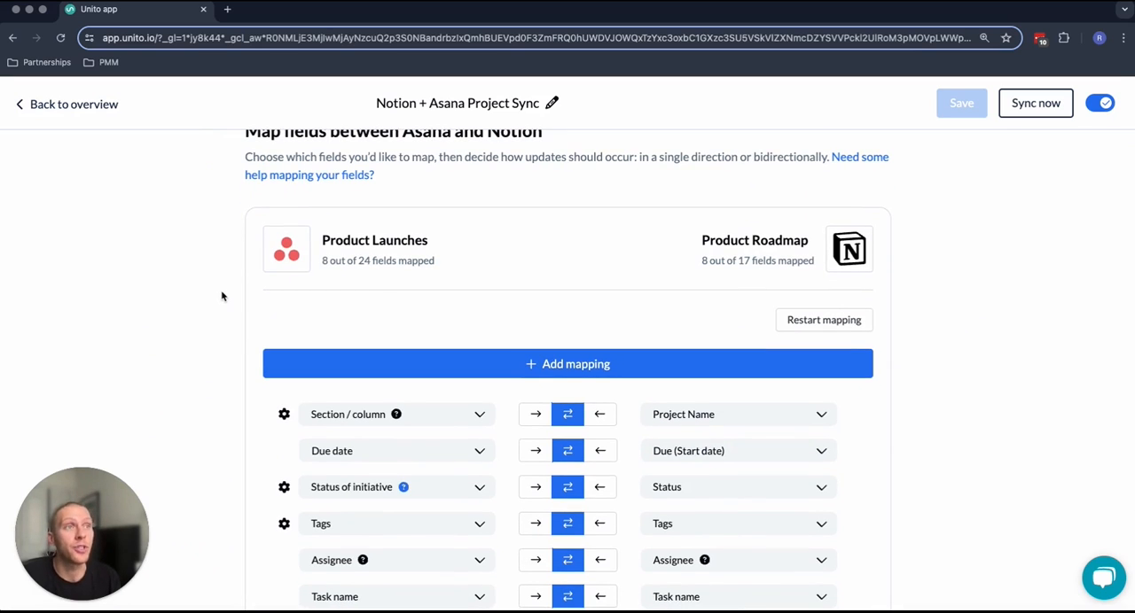
{"action": "mouse_move", "coordinate": [245, 372]}
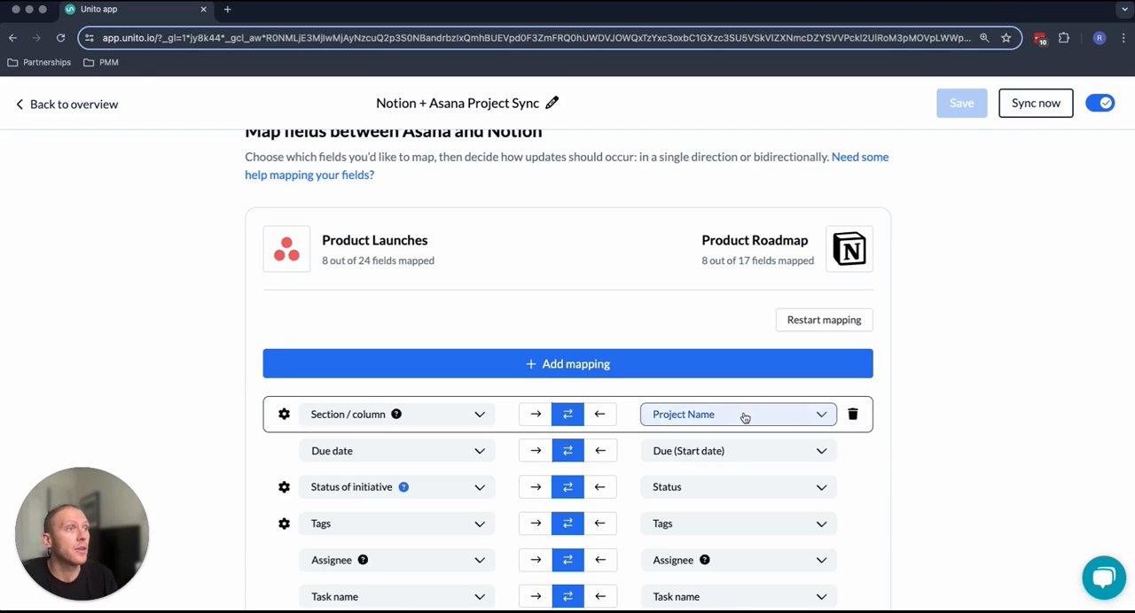
Expand the Section / column ↔ Project Name value mappings to review paired sections
{"action": "left_click", "coordinate": [284, 414]}
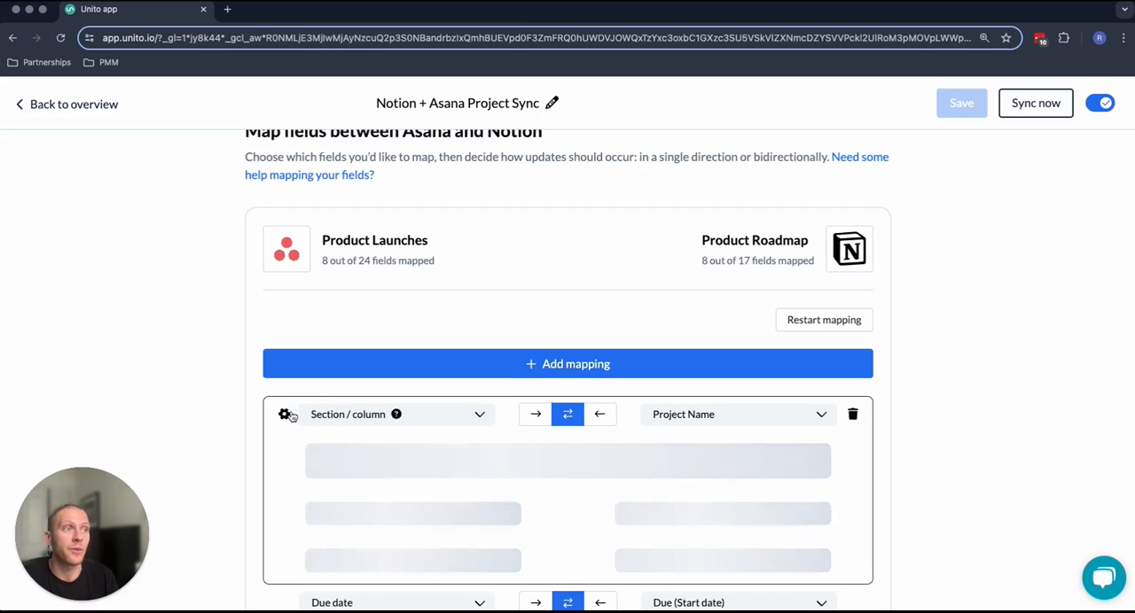
{"action": "left_click", "coordinate": [737, 414]}
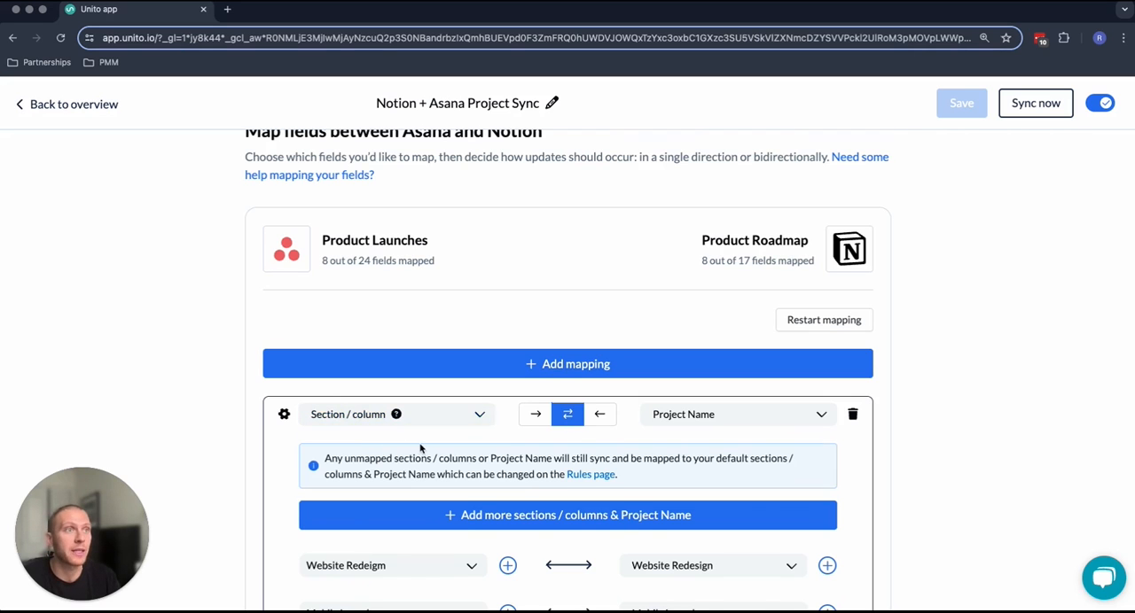
{"action": "scroll", "scroll_direction": "down", "scroll_amount": 3}
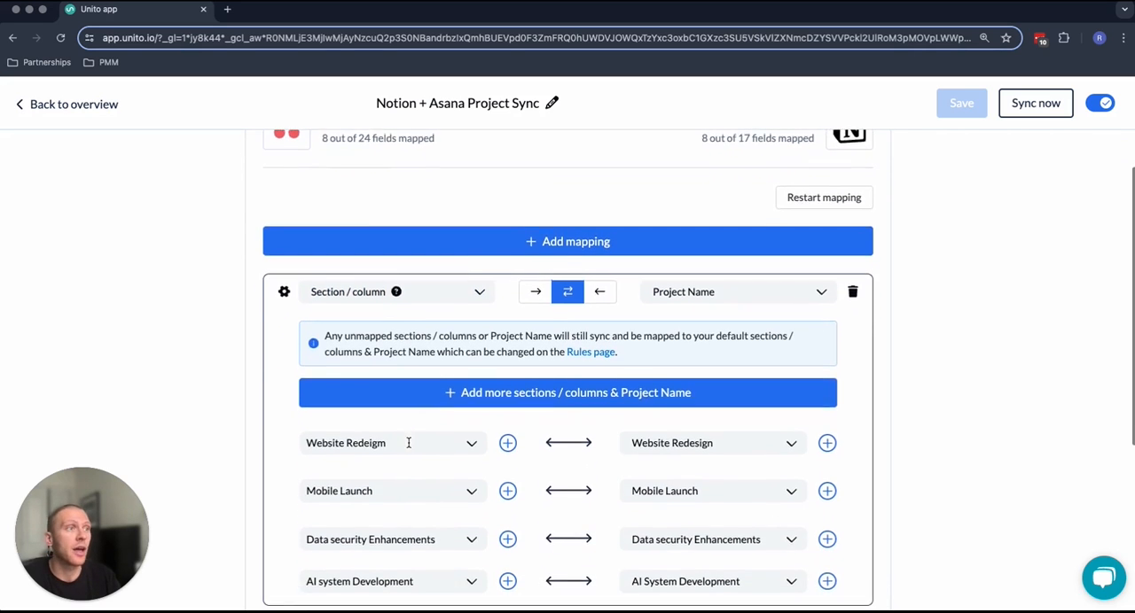
Add a blank field mapping row and browse the Notion fields available to pair
{"action": "left_click", "coordinate": [397, 290]}
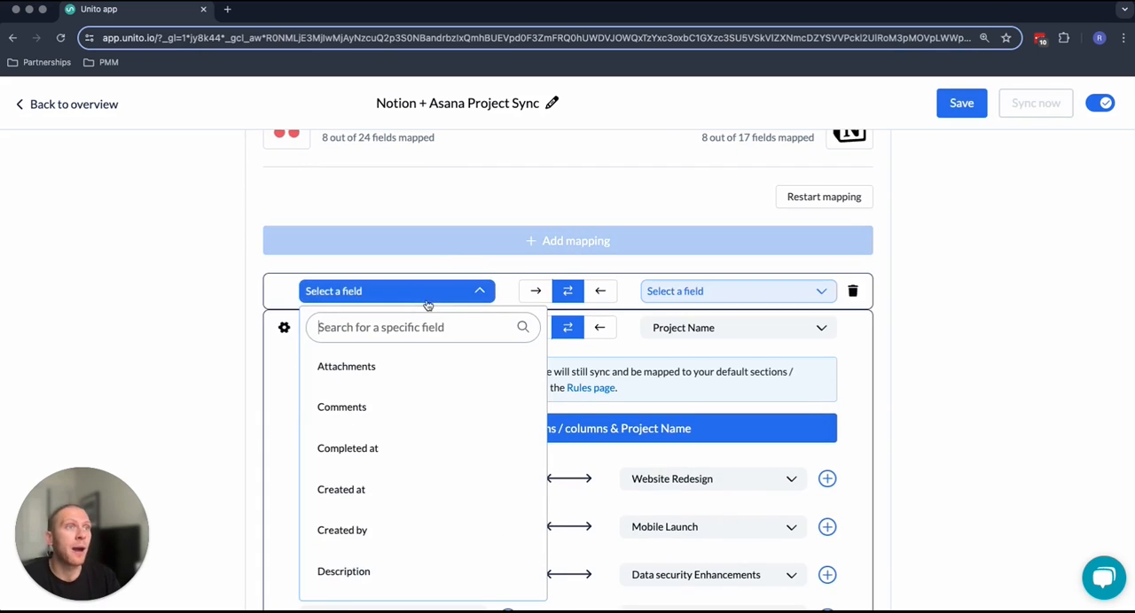
{"action": "left_click", "coordinate": [736, 290]}
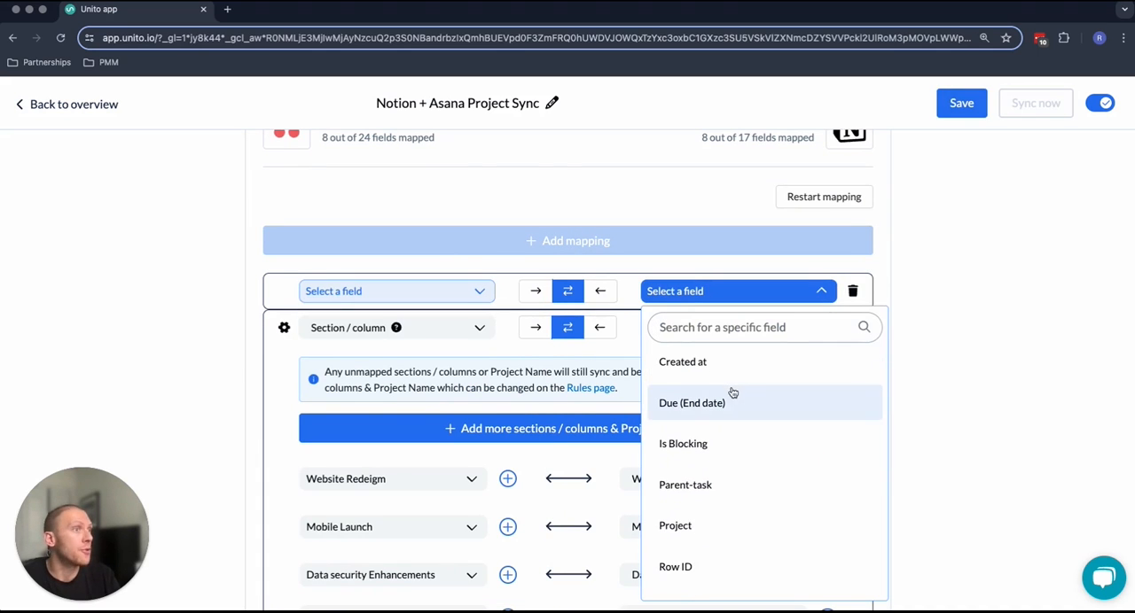
{"action": "scroll", "scroll_direction": "down", "scroll_amount": 3}
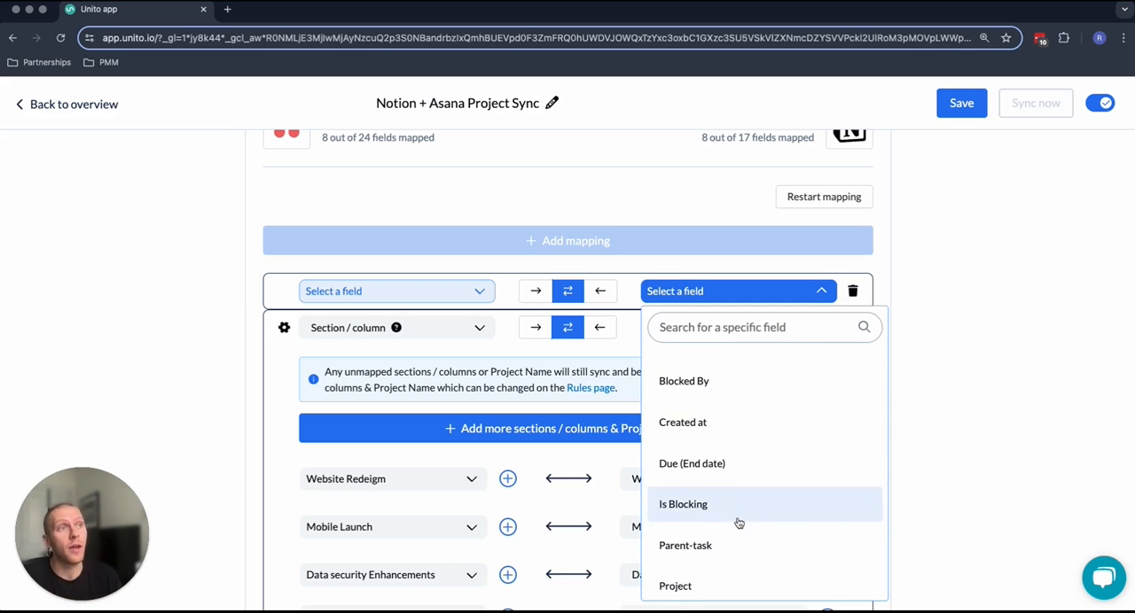
{"action": "mouse_move", "coordinate": [651, 464]}
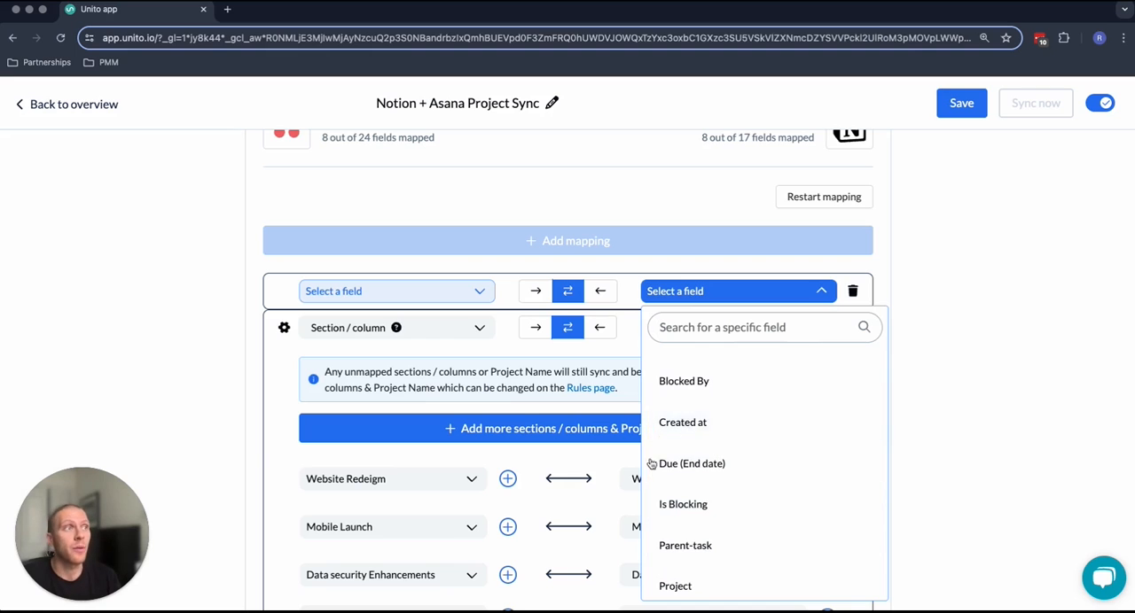